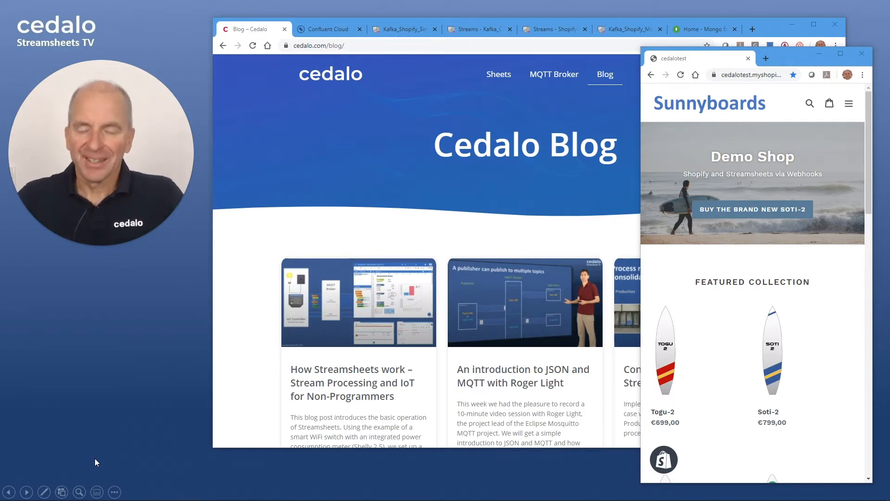
mouse_move(773, 349)
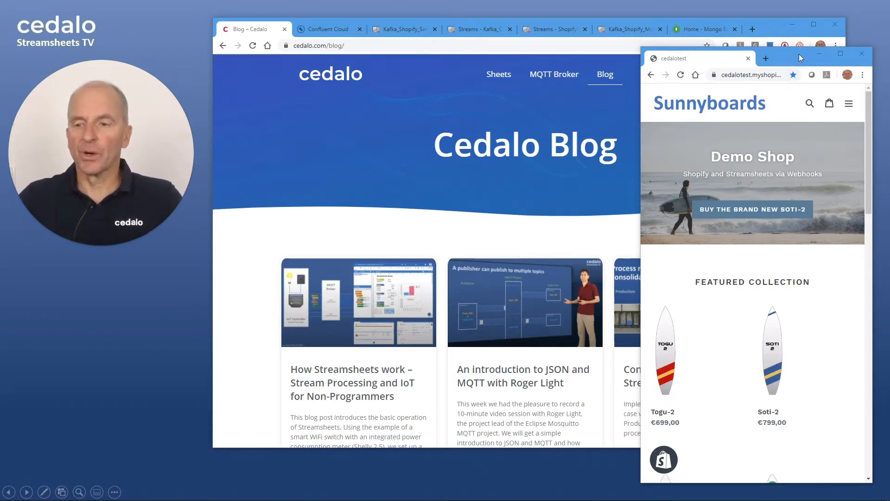
- Show the Confluent Cloud cluster settings page for the Demo Kafka cluster
click(325, 29)
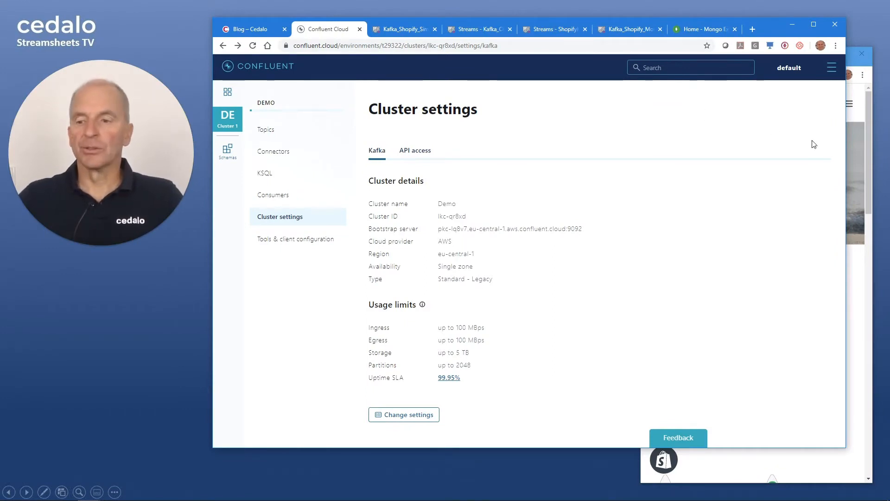
mouse_move(272, 134)
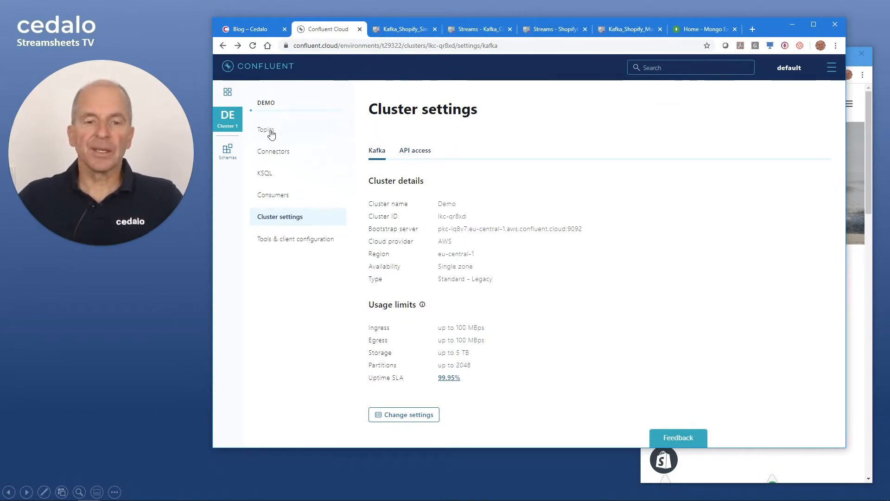
- Show the SHOPIFY topic's configuration with its 6 partitions from the Topics list
click(266, 129)
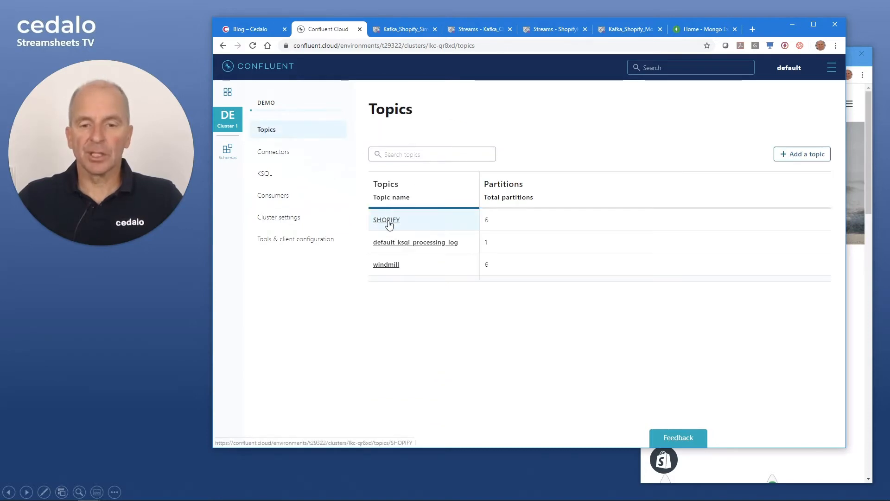
click(385, 220)
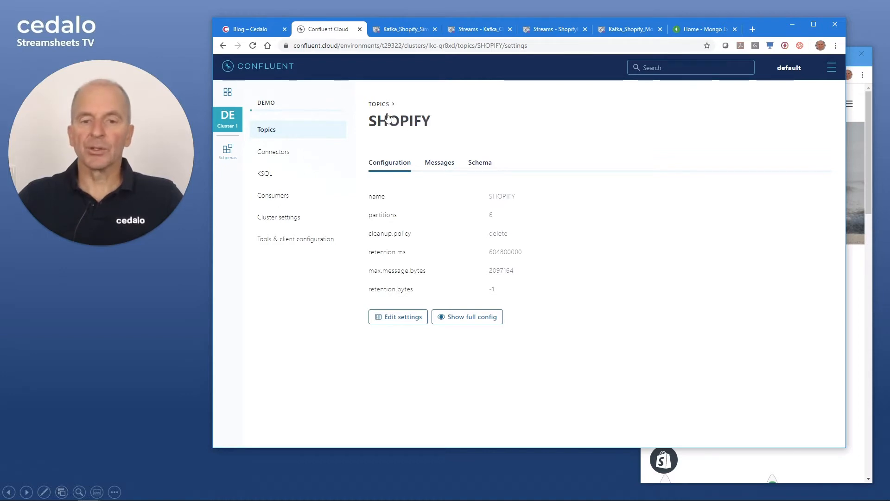
mouse_move(404, 123)
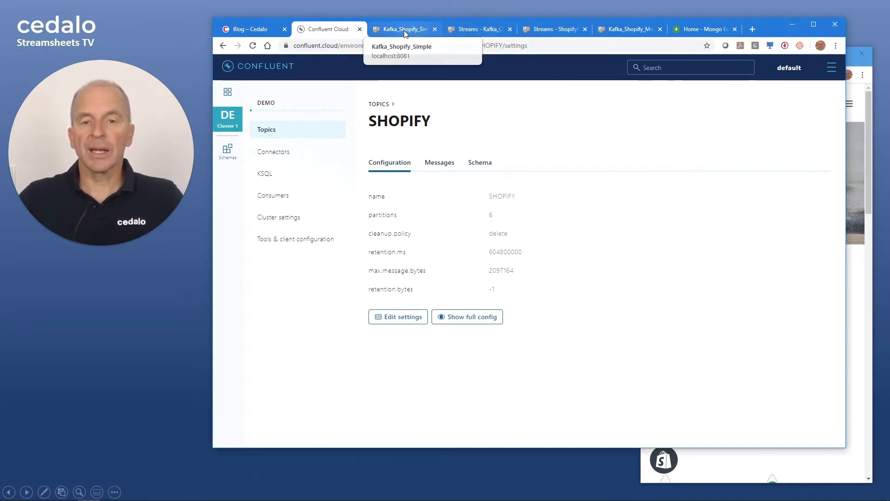
- Review the Kafka_Cloud connector and ShopifyK consumer on the SHOPIFY topic, returning to Kafka_Shopify_Simple
click(403, 29)
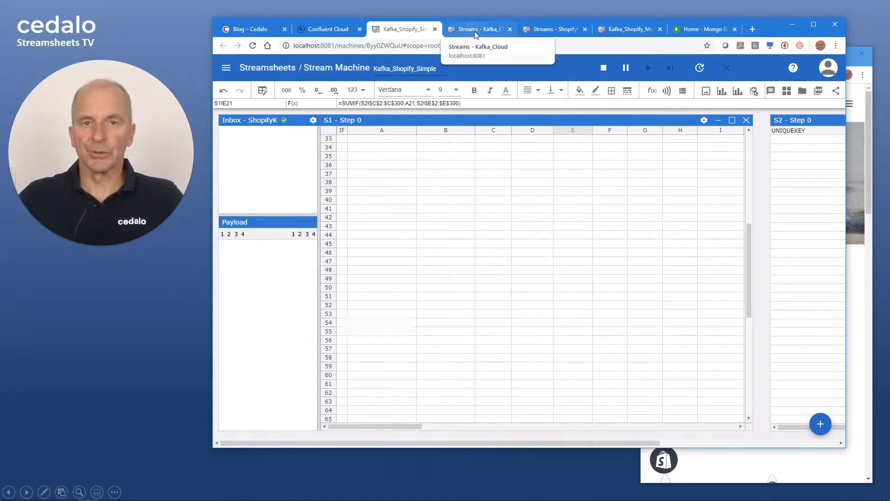
click(479, 29)
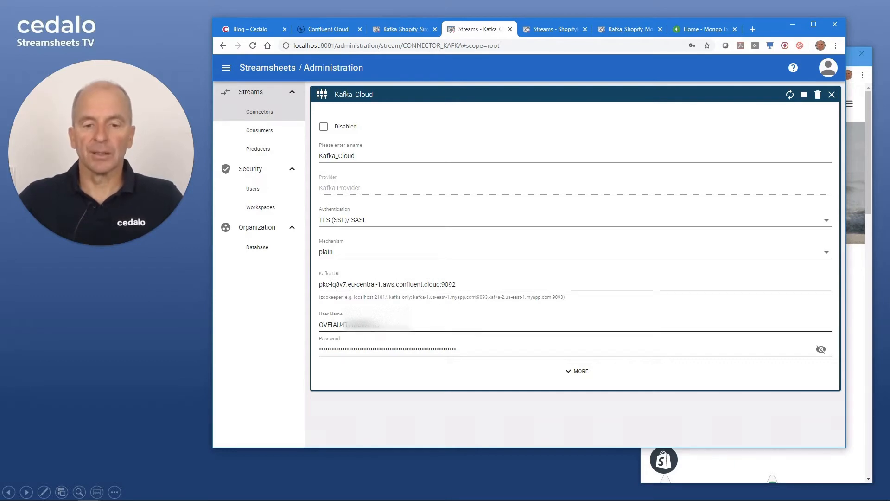
click(553, 29)
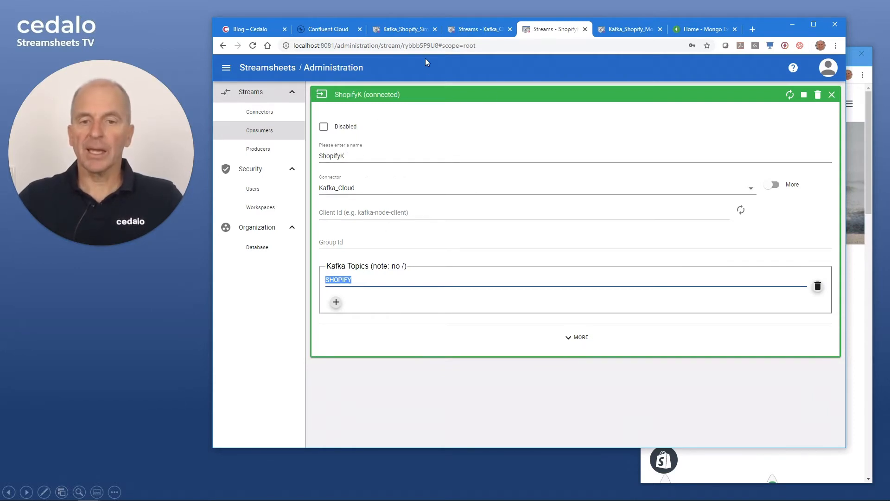
click(404, 29)
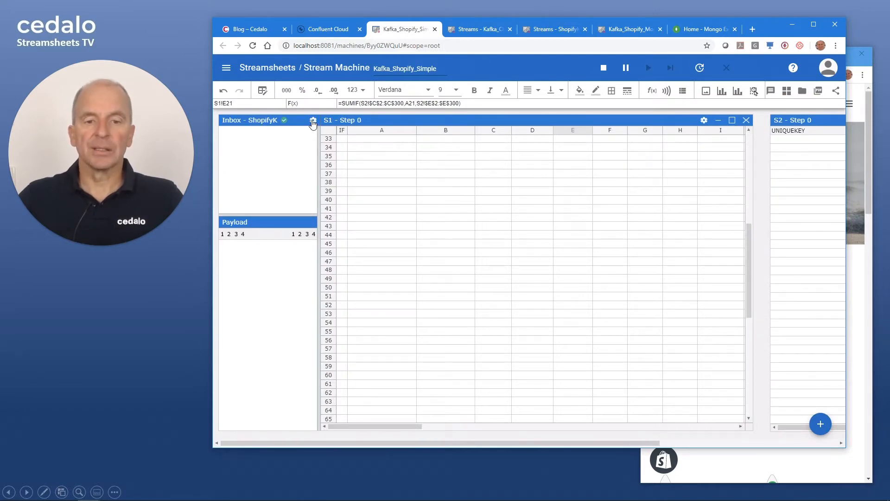
- Review the ShopifyK inbox stream settings without changes, then show the Togu-2 board in the shop
click(313, 122)
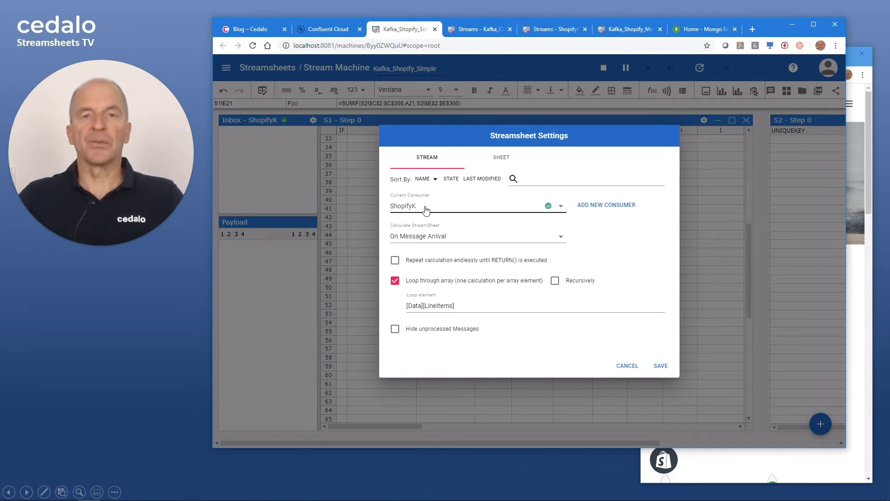
mouse_move(458, 242)
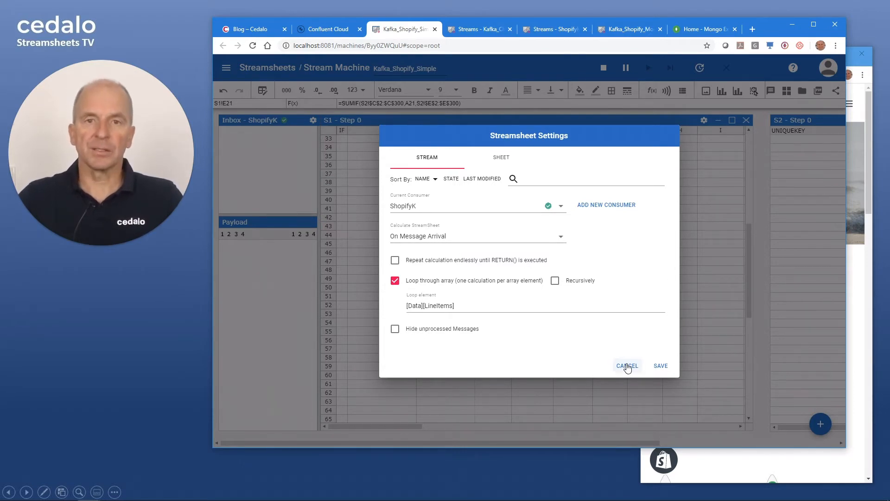
click(627, 365)
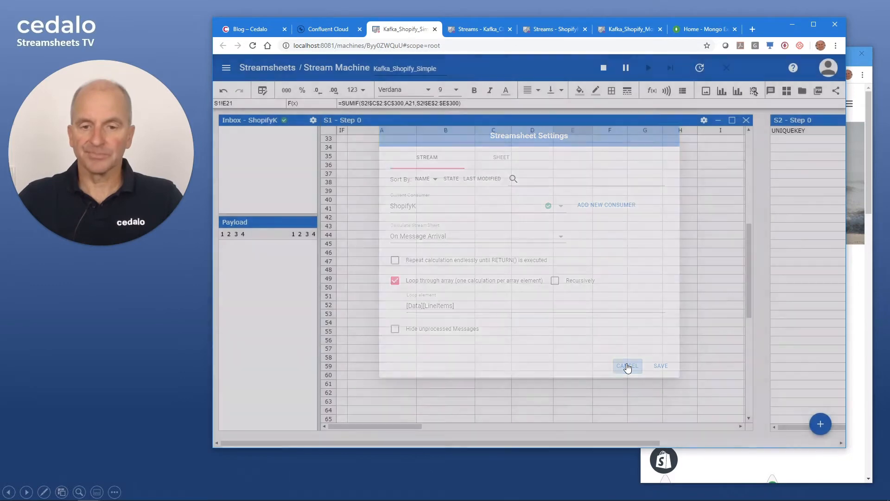
click(627, 365)
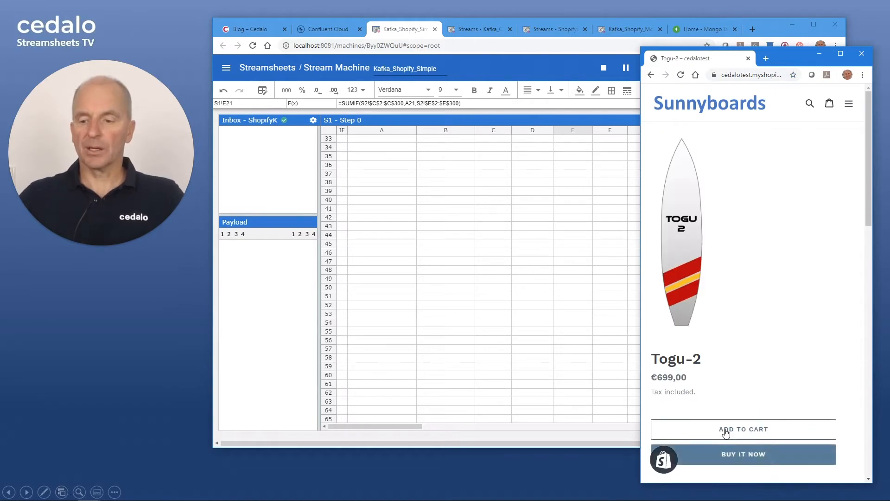
- Put one Togu-2 board at €699,00 in the cart and proceed through checkout to payment
click(743, 429)
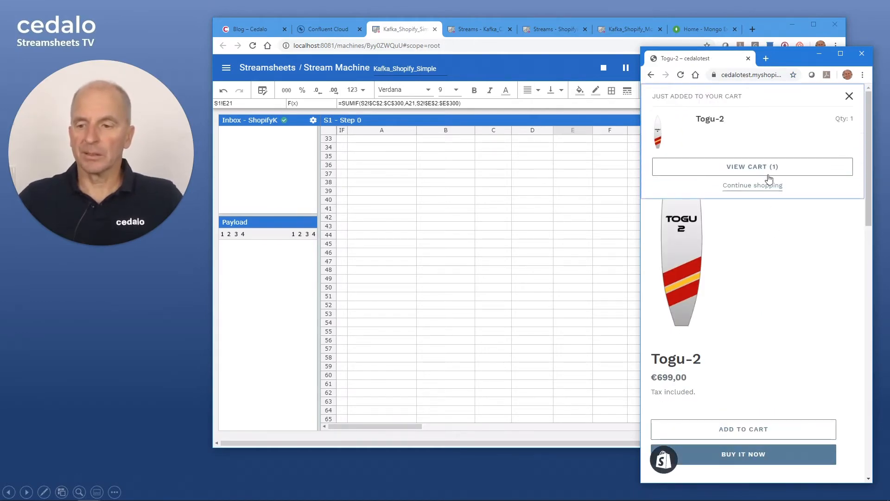
click(752, 166)
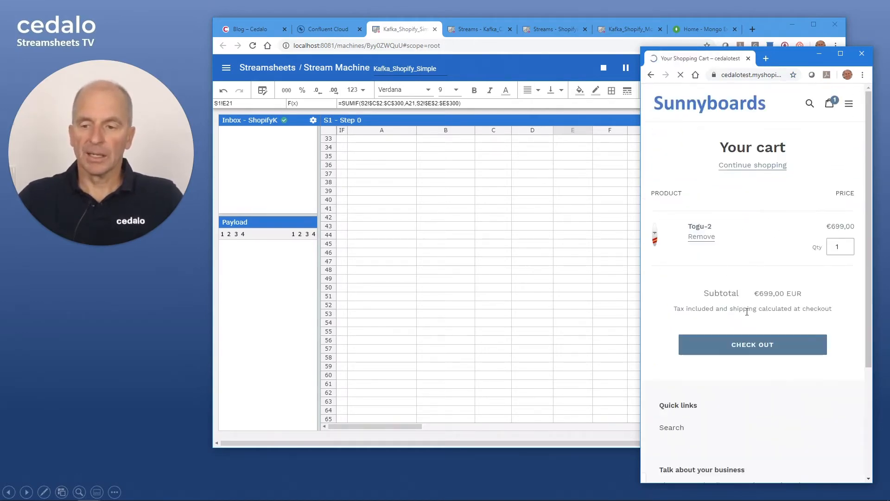
click(751, 344)
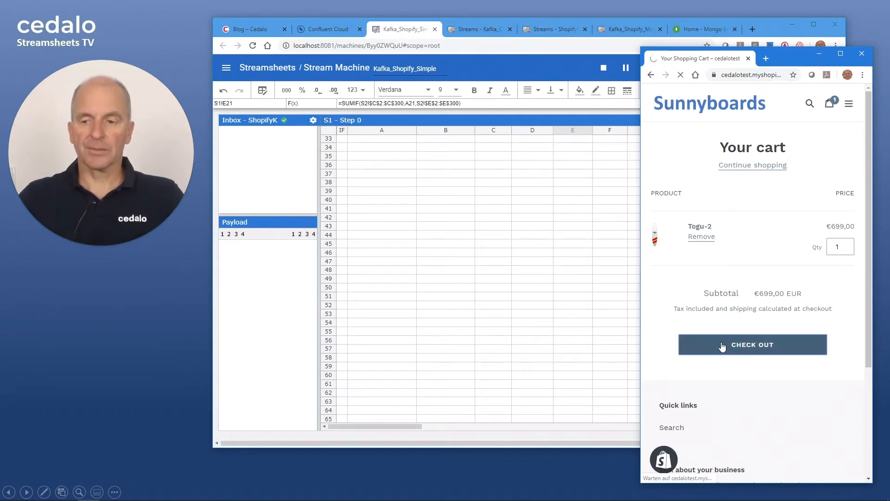
click(751, 345)
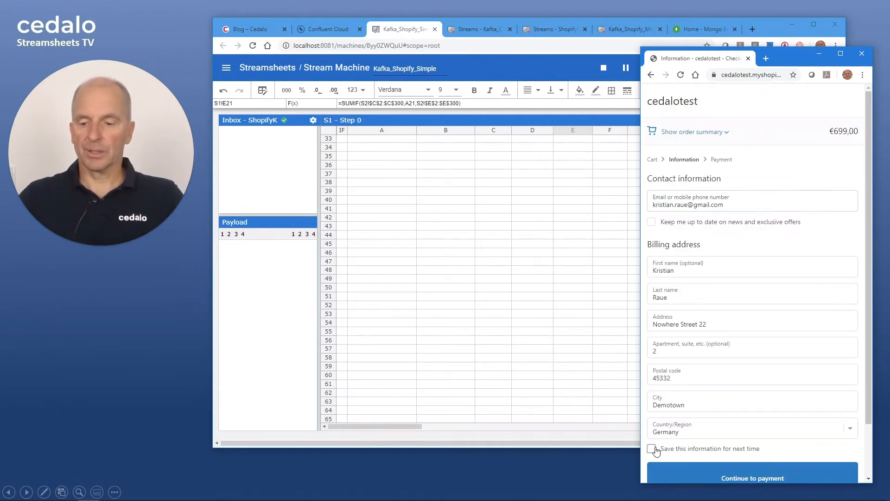
click(651, 449)
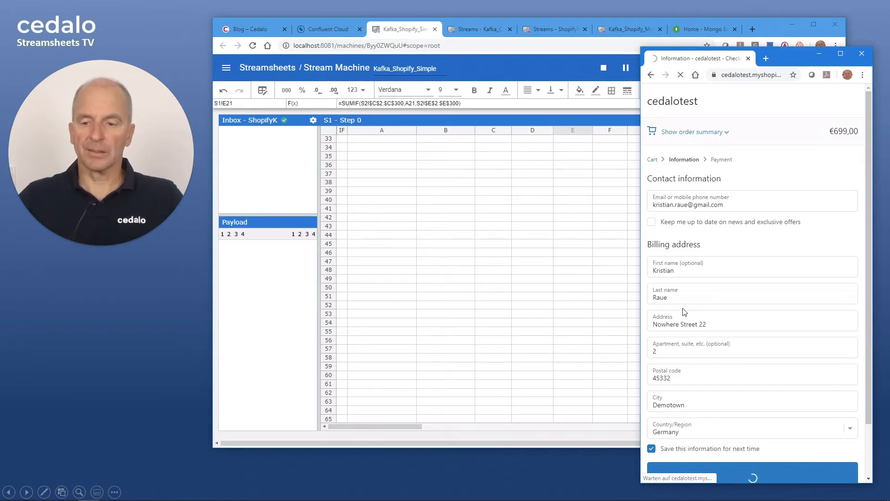
click(750, 476)
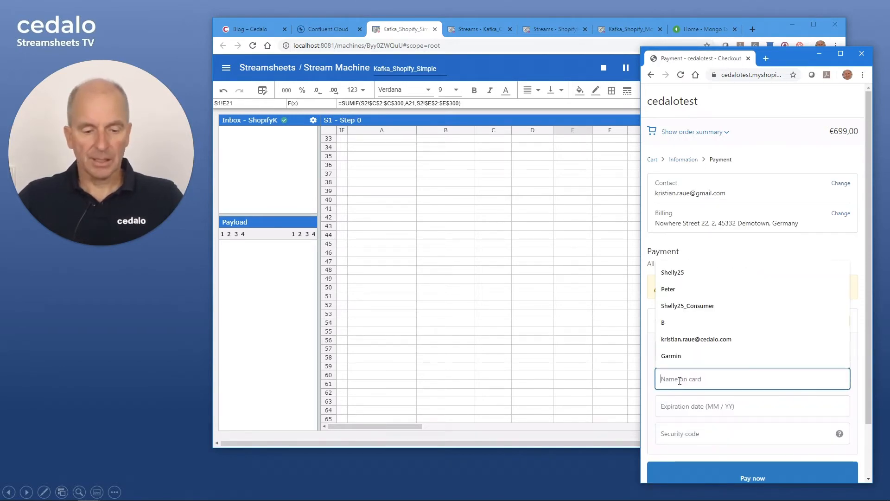
text(kk)
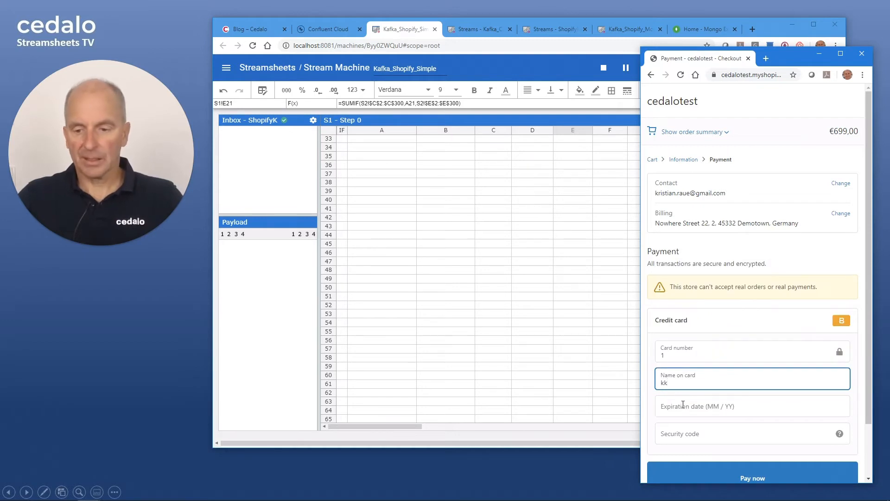
text(02 / 22)
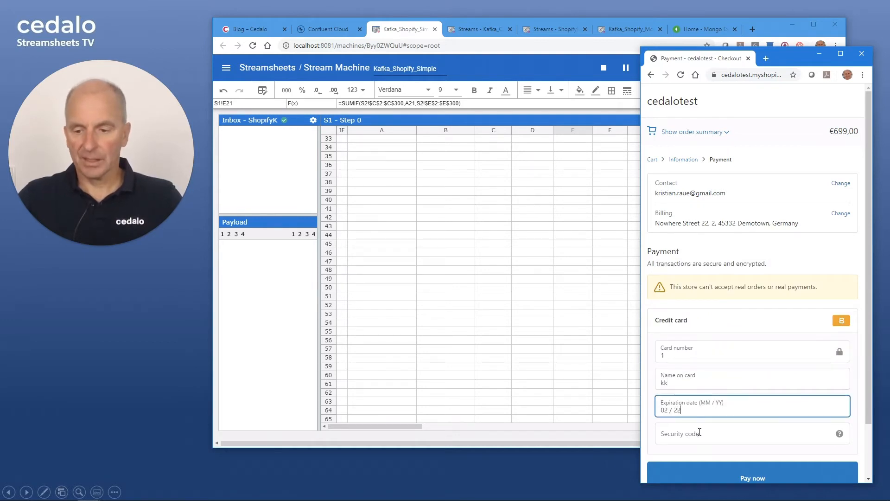
text(222)
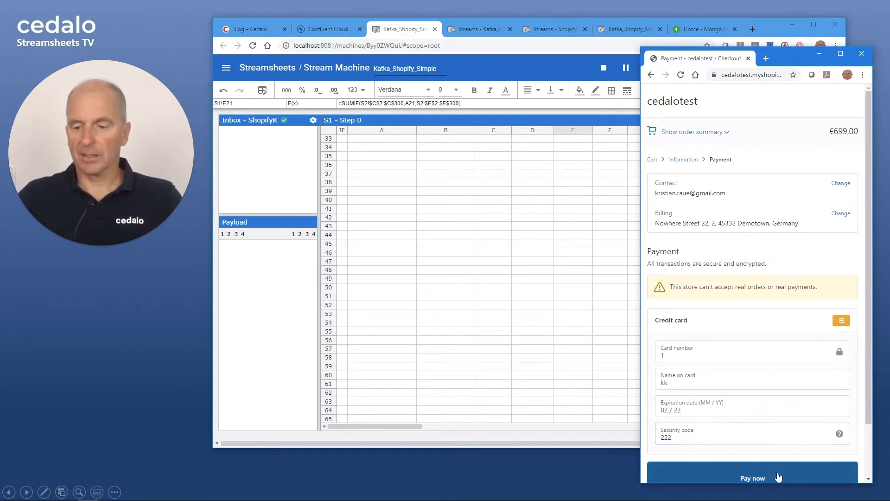
click(752, 477)
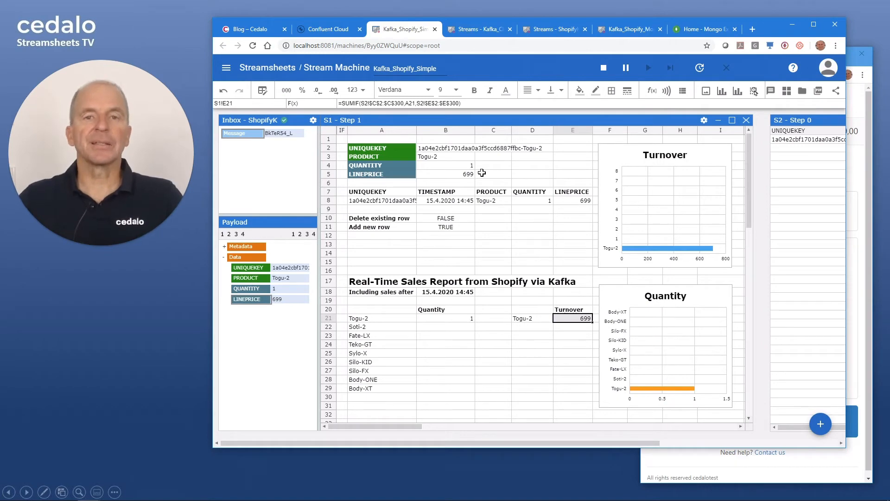
mouse_move(421, 215)
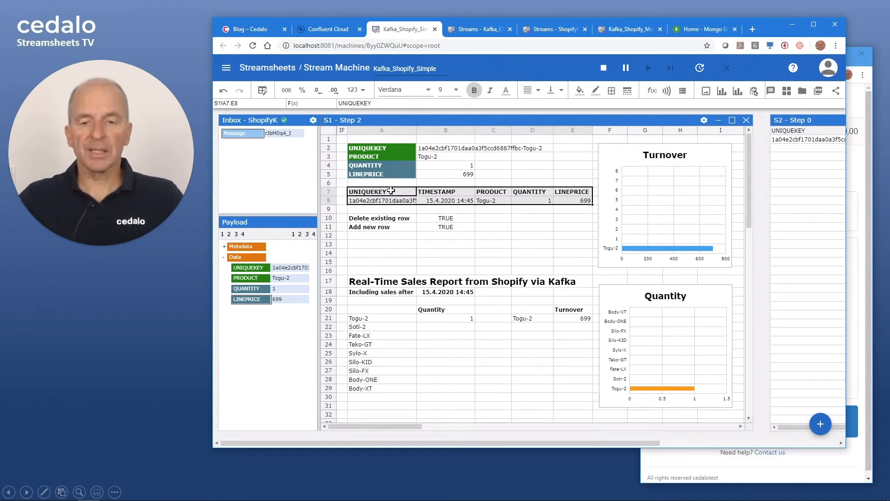
- Inspect the order table's A8 UNIQUEKEY and C8 product formulas and its column headings in rows 7-8
click(382, 200)
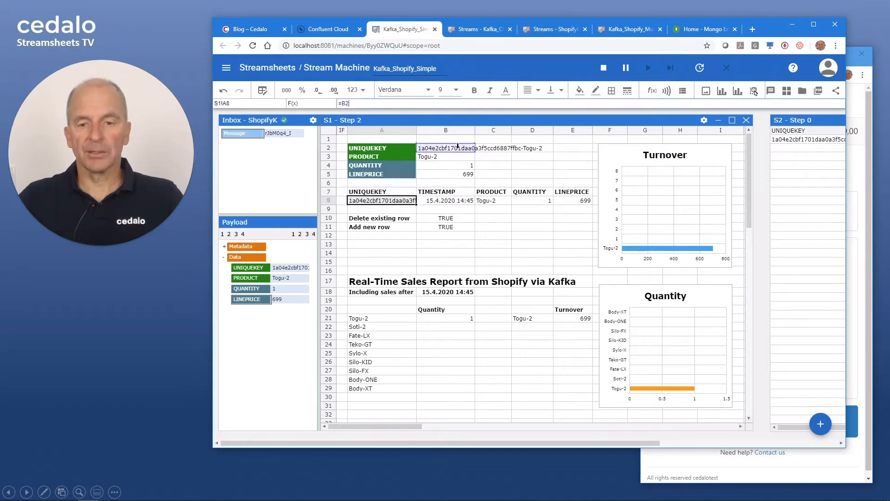
click(493, 200)
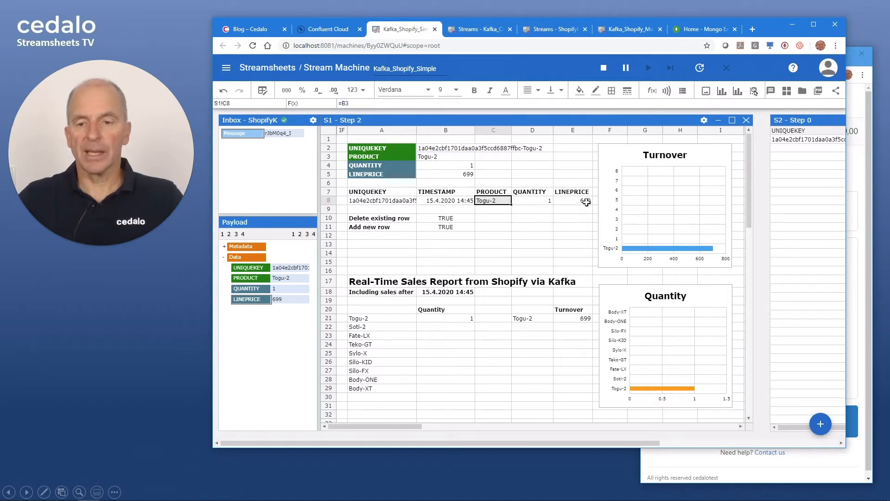
click(446, 201)
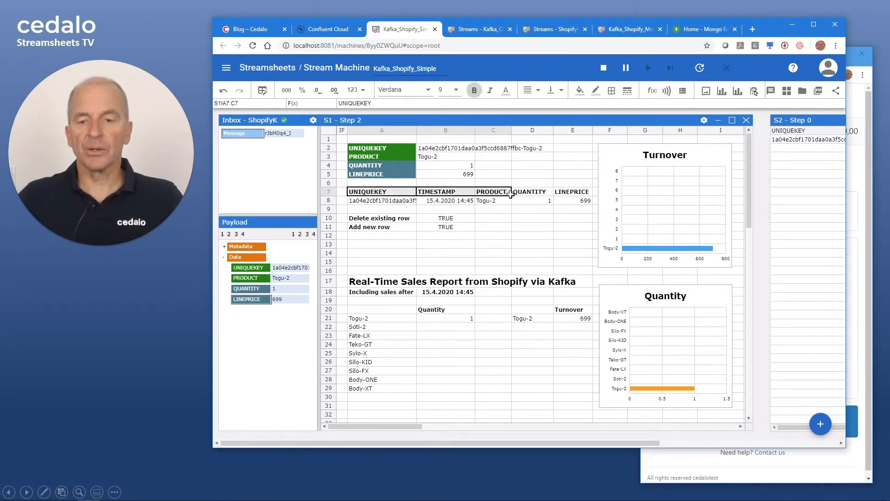
click(572, 201)
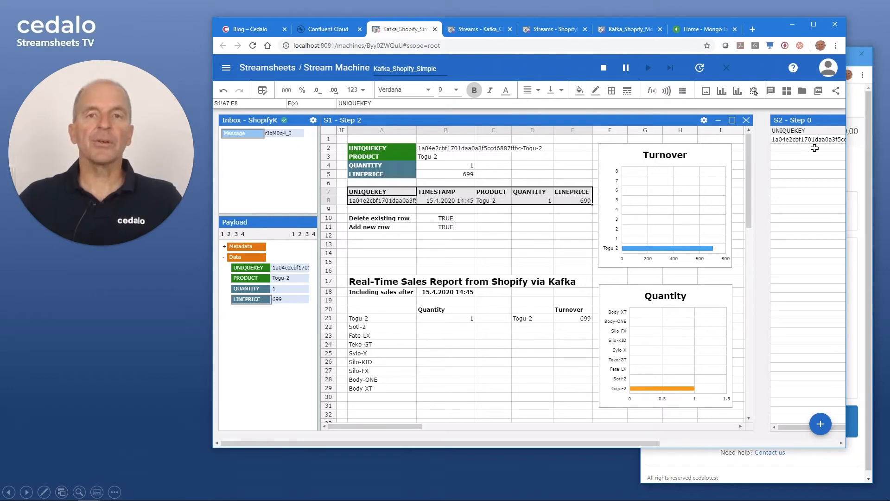
mouse_move(556, 208)
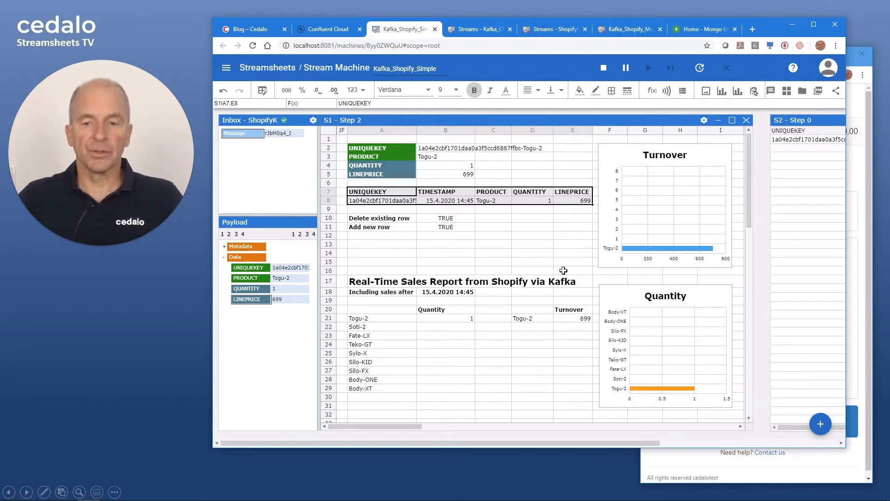
click(531, 226)
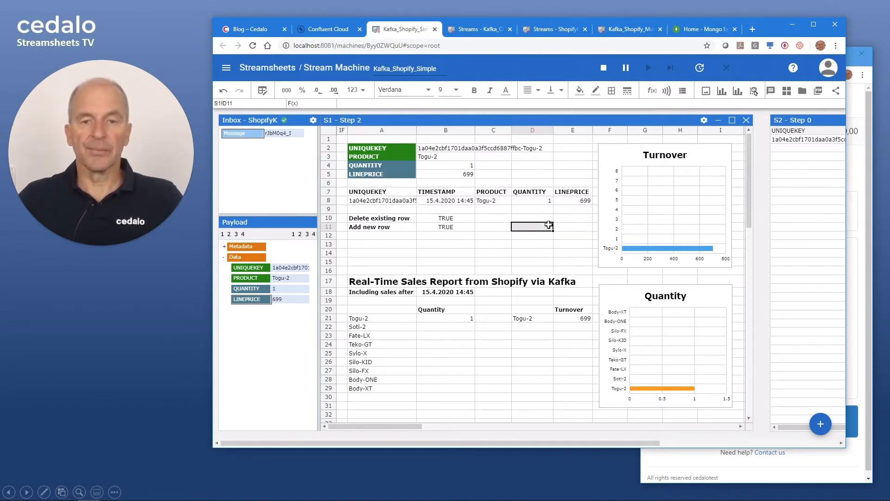
mouse_move(428, 226)
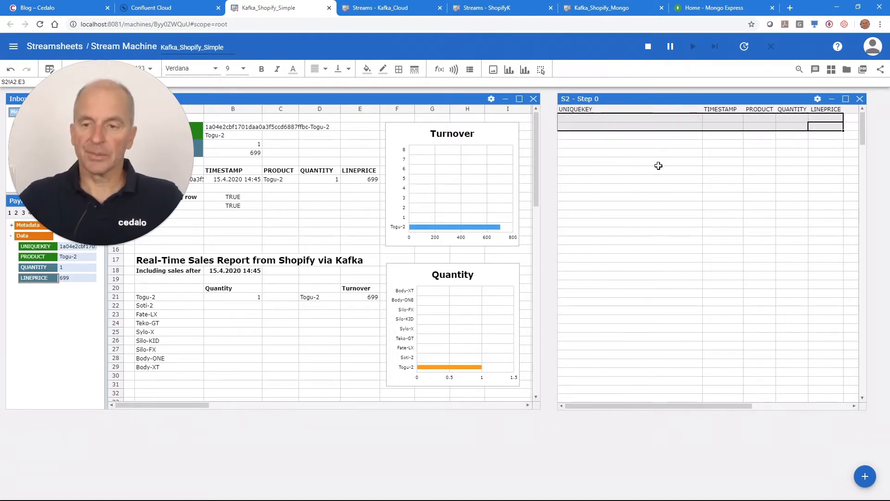
click(629, 178)
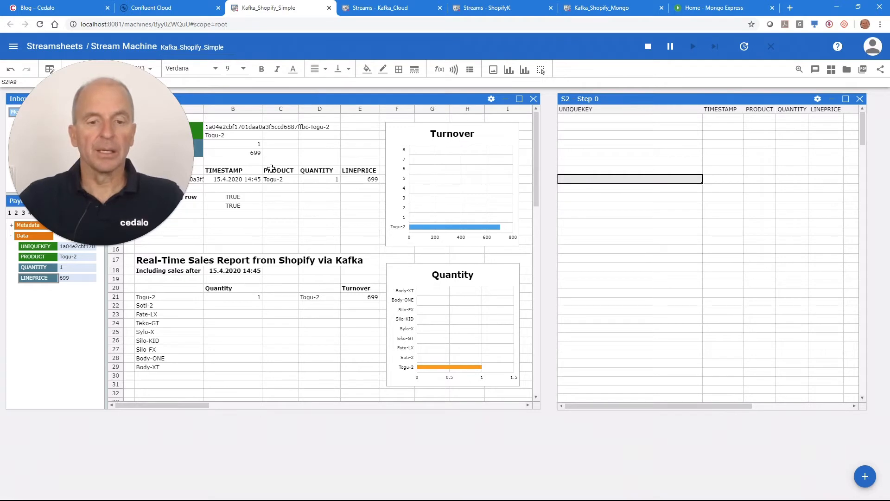
mouse_move(301, 280)
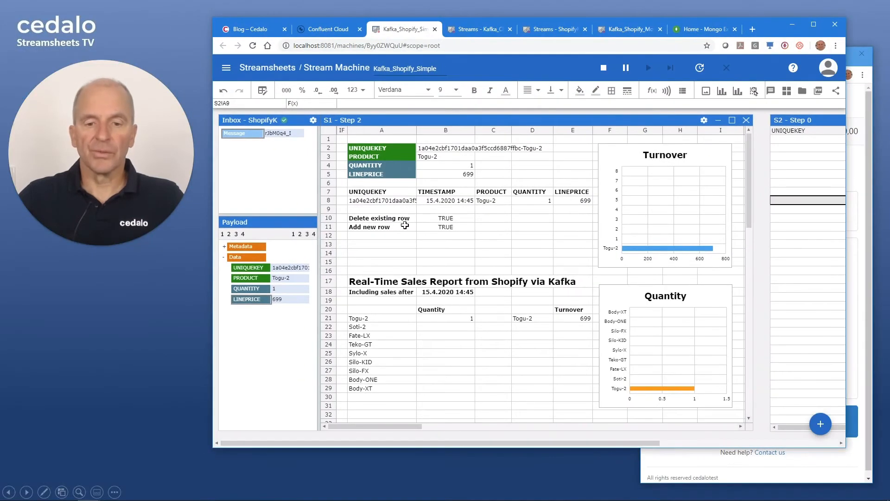
mouse_move(452, 226)
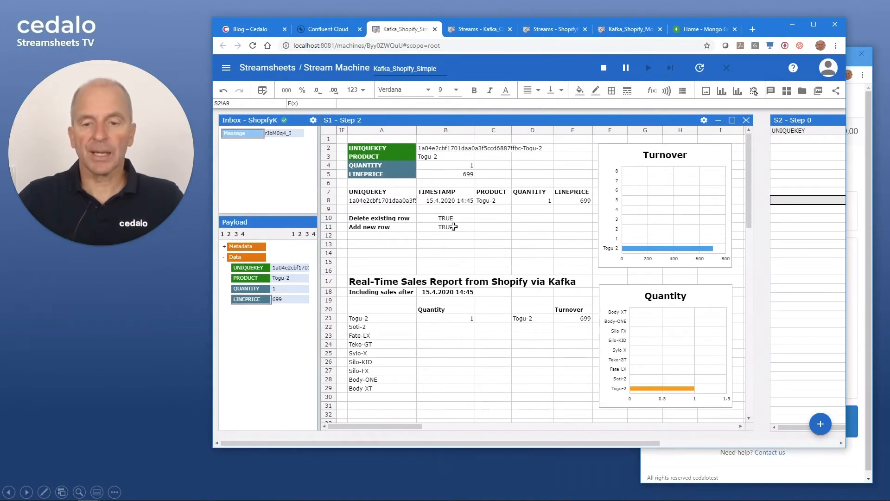
click(446, 226)
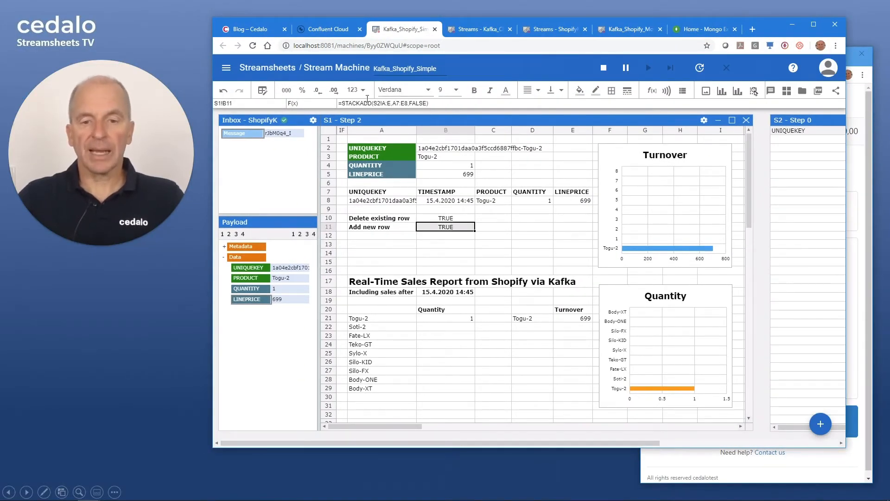
click(364, 103)
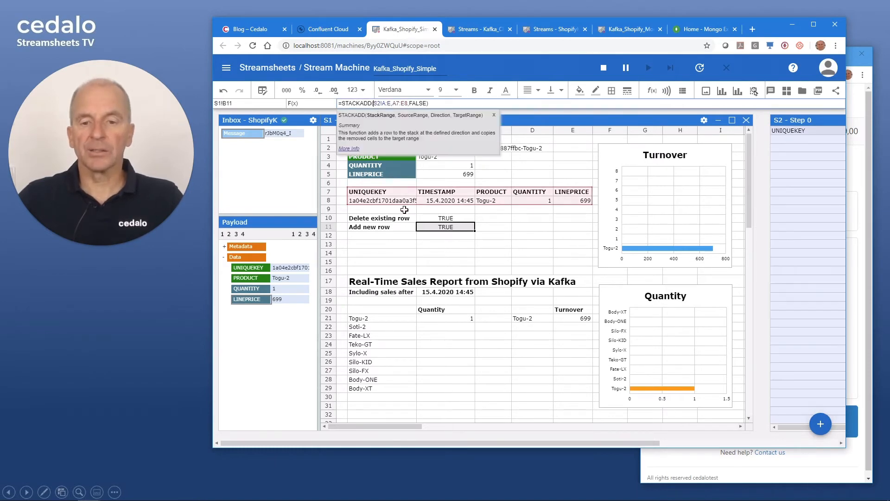
mouse_move(812, 155)
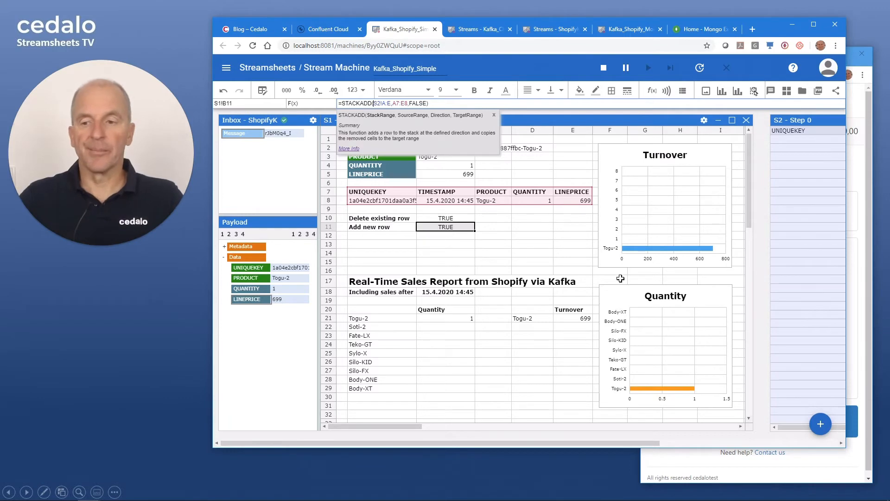
mouse_move(425, 228)
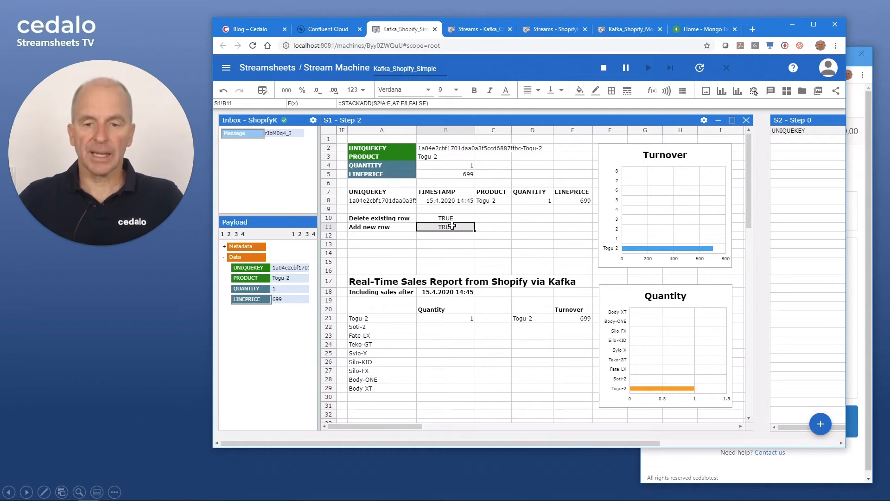
click(446, 217)
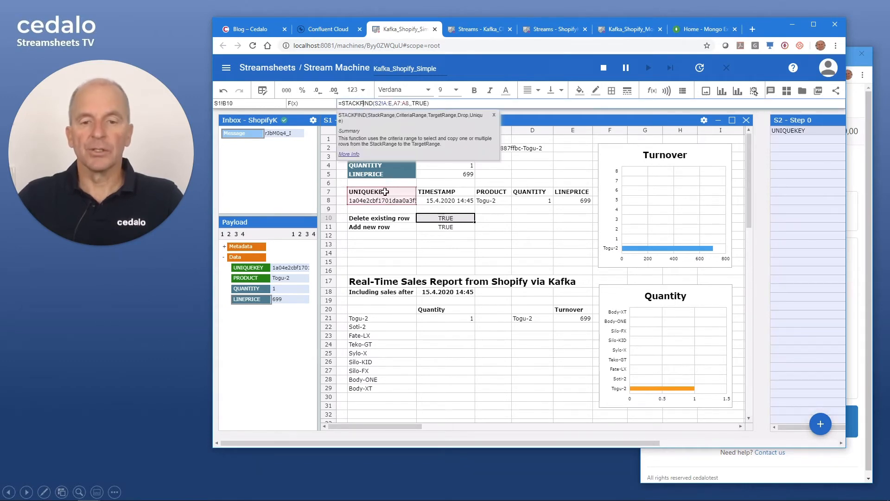
mouse_move(416, 128)
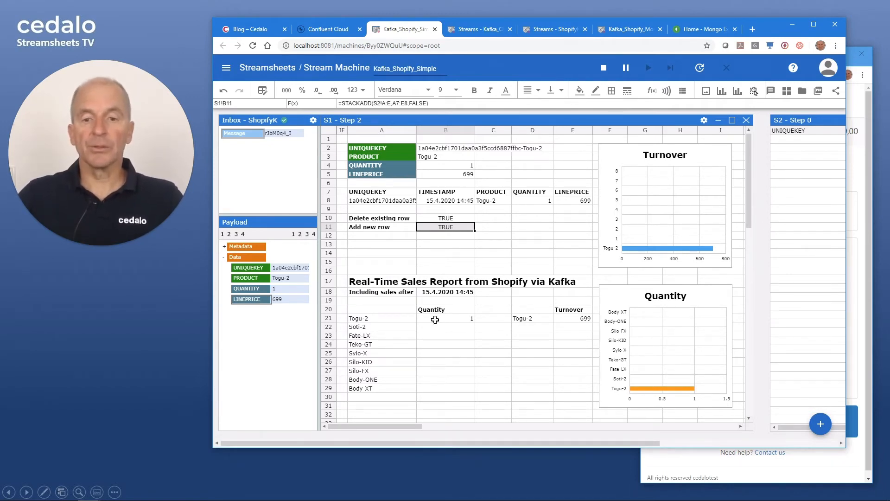
- Review the Togu-2 SUMIF quantity and turnover formulas and fill B21:E29 down for all nine products
click(446, 318)
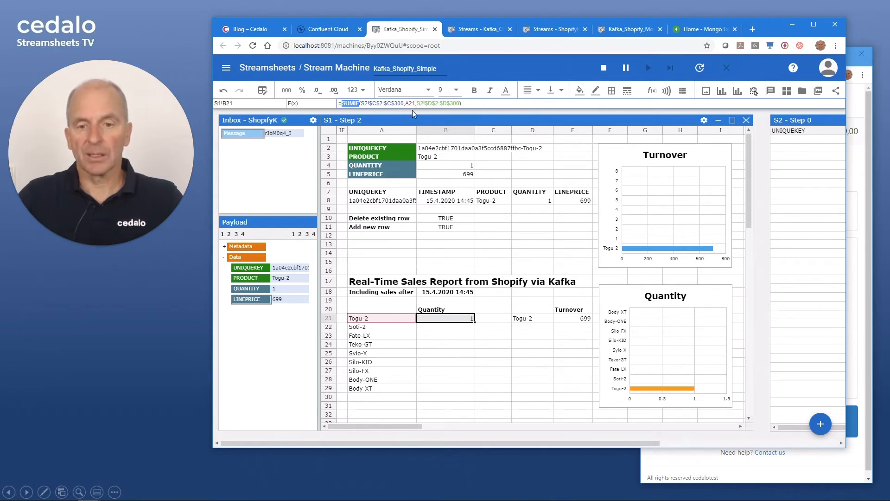
mouse_move(382, 318)
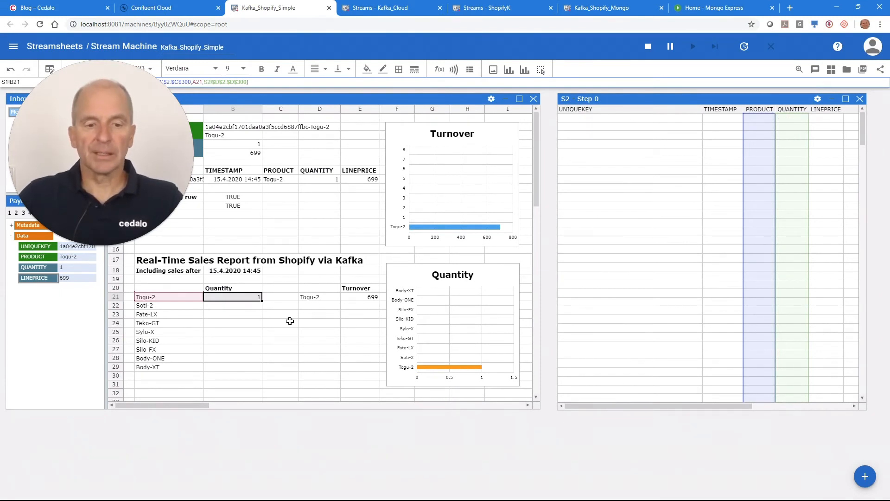
click(360, 297)
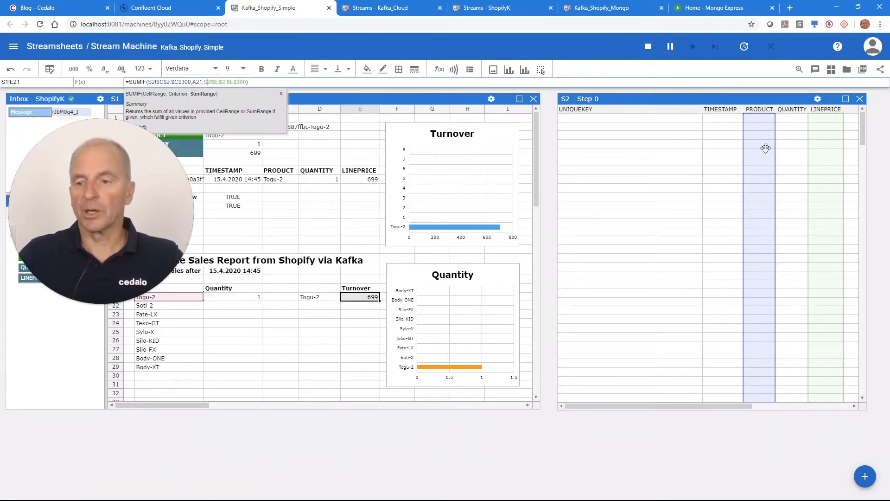
mouse_move(657, 241)
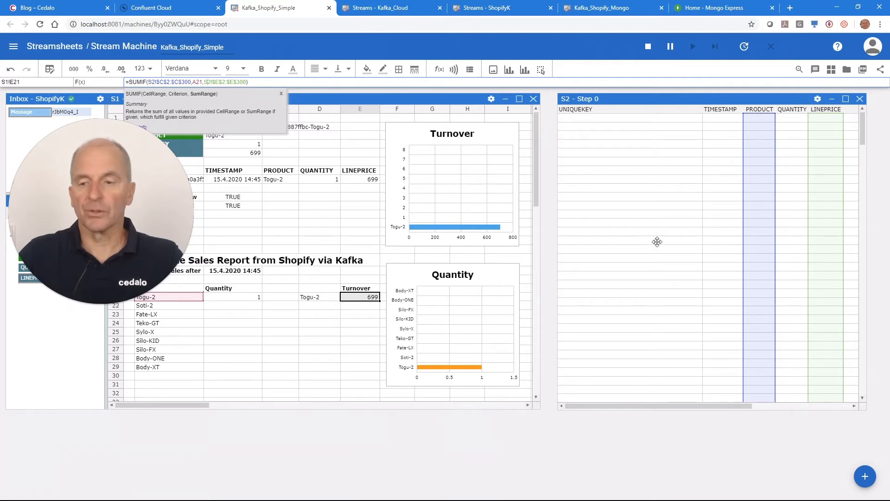
mouse_move(827, 190)
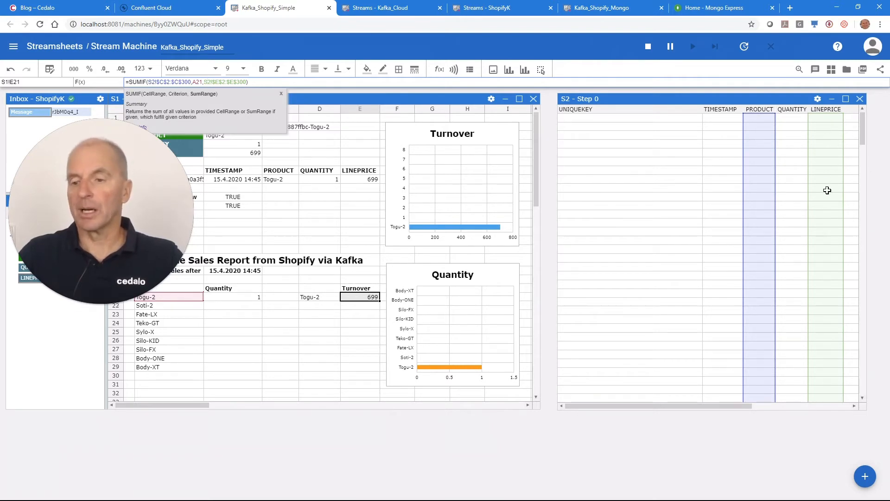
mouse_move(464, 290)
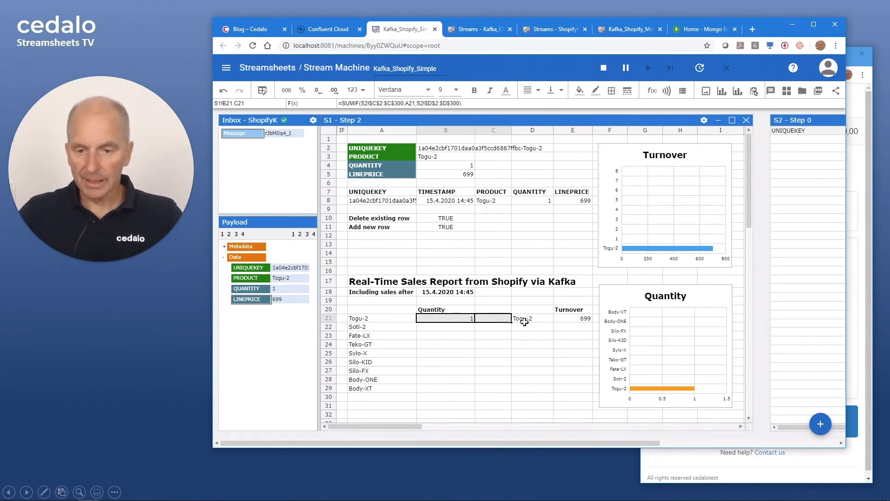
click(446, 318)
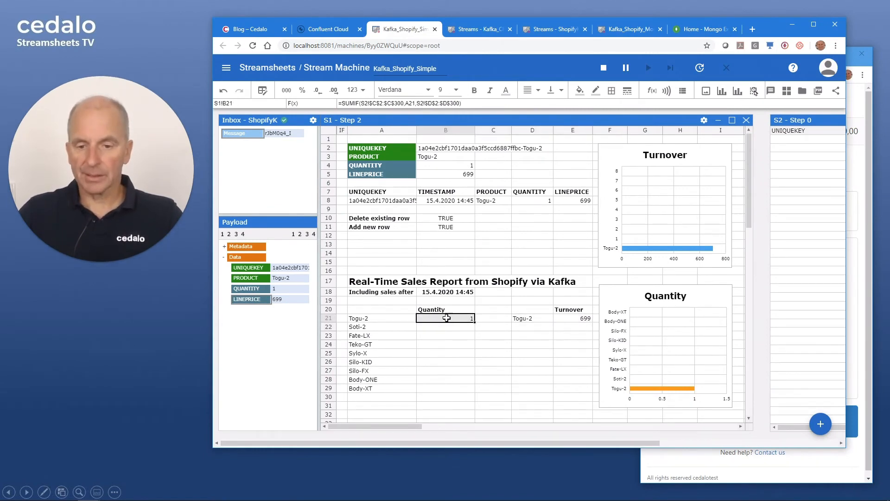
drag(446, 318, 572, 318)
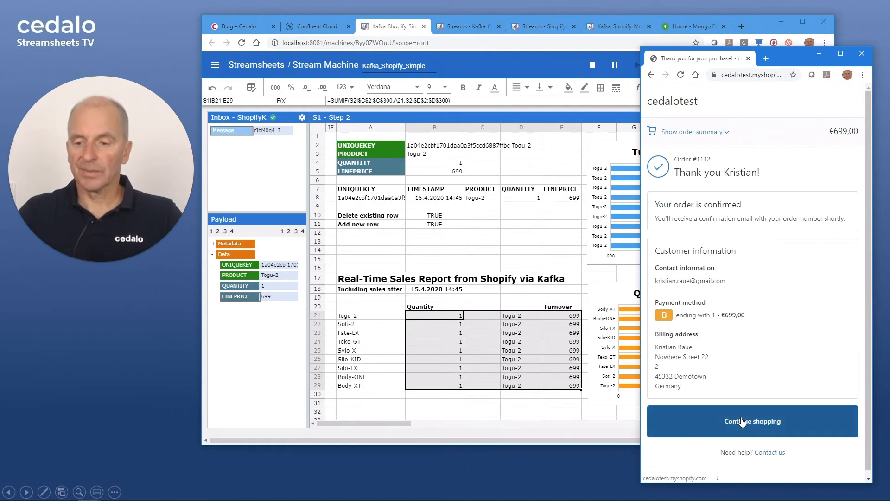
- Return to the shop and add Soti-2, Togu-2 and Silo-FX boards to the cart
click(752, 421)
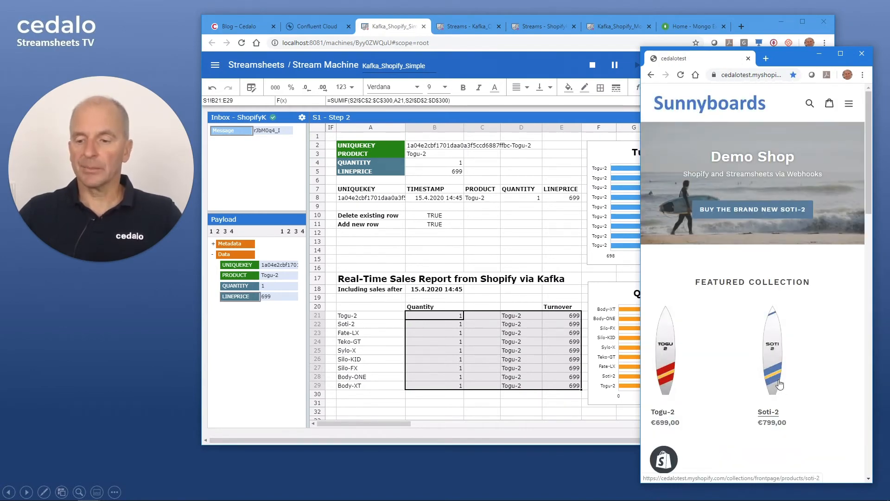
click(771, 350)
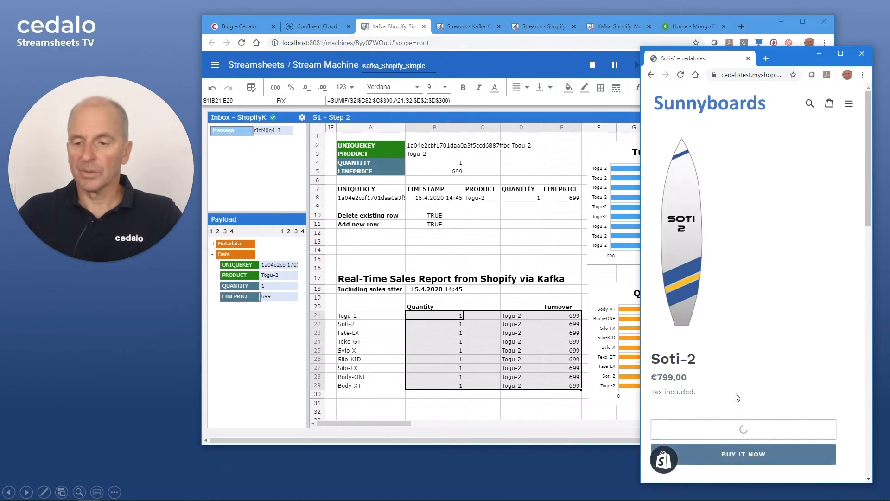
click(743, 429)
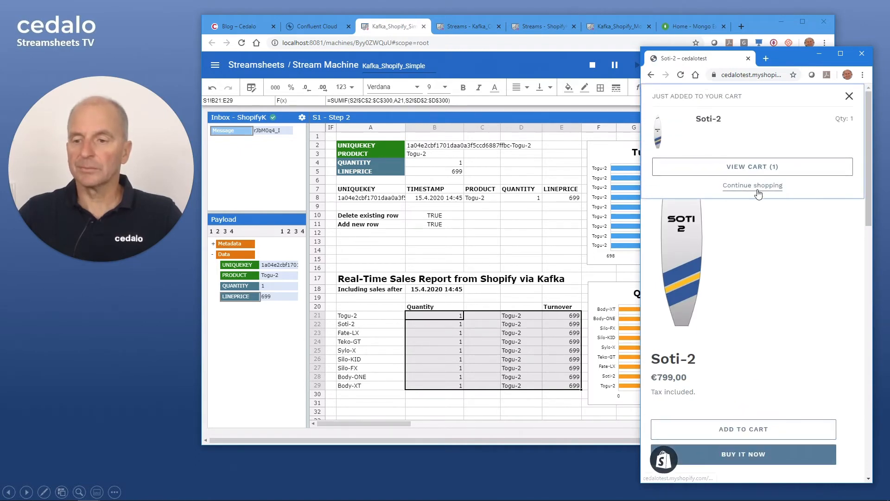
click(752, 185)
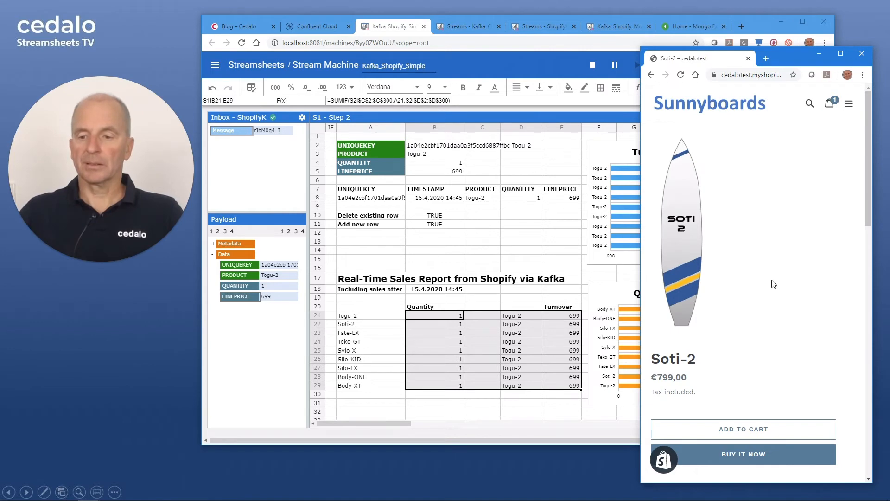
mouse_move(773, 413)
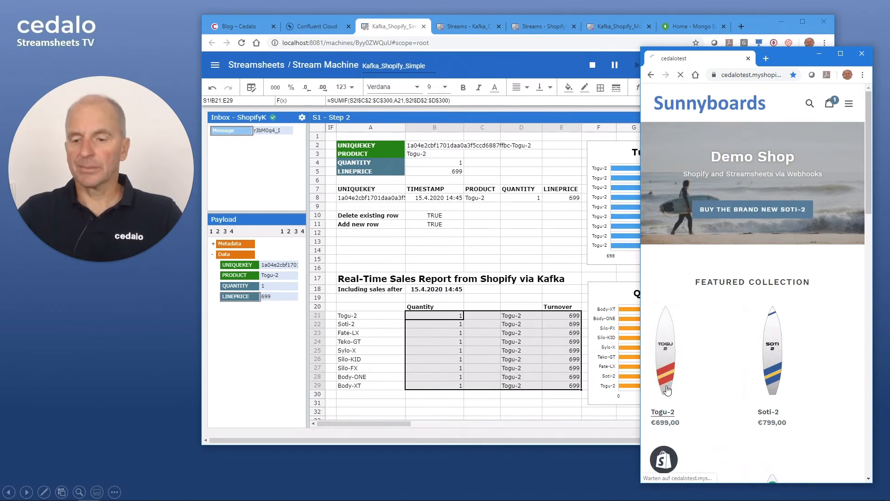
click(665, 352)
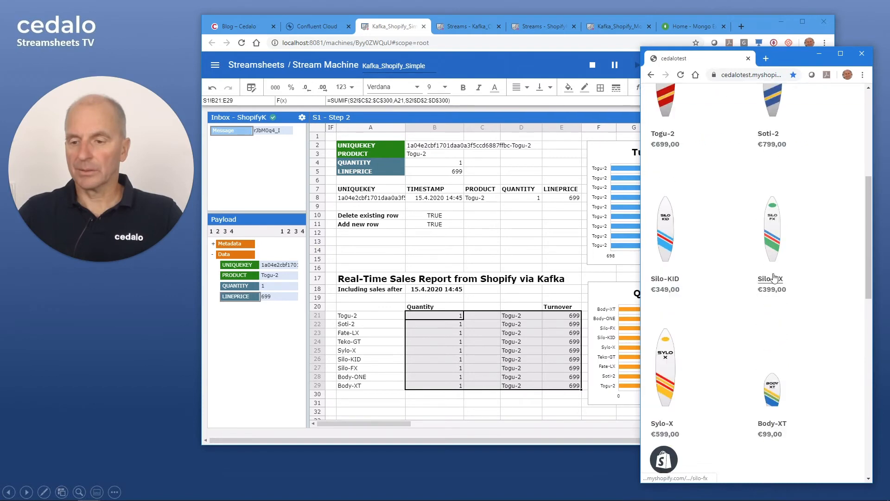
click(770, 278)
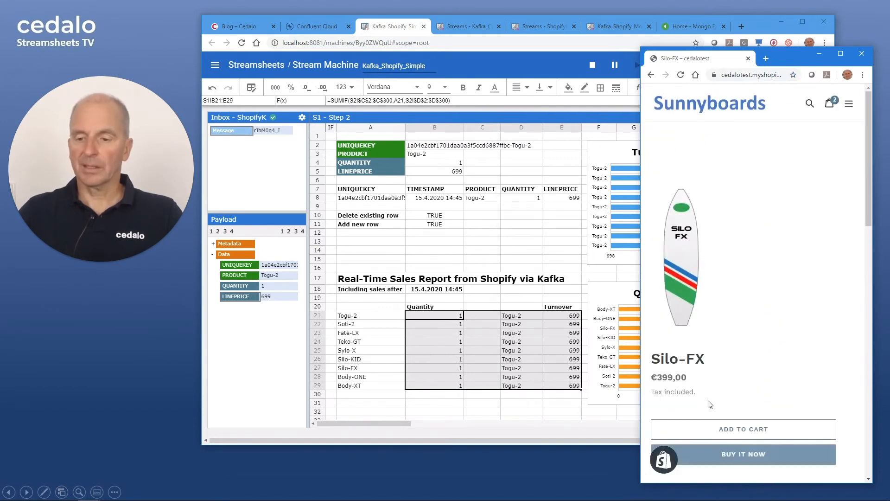
click(743, 428)
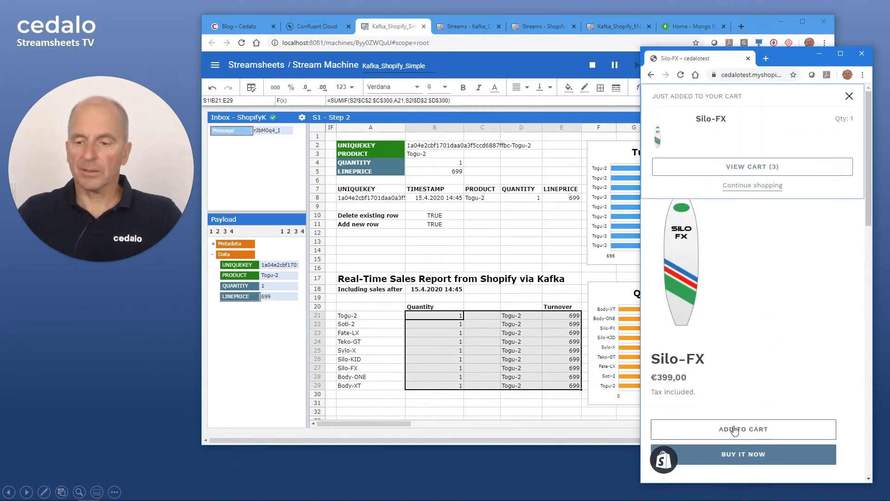
- Raise the cart quantities to Silo-FX ×4, Togu-2 ×2 and Soti-2 ×5, subtotal €6.989,00
click(752, 166)
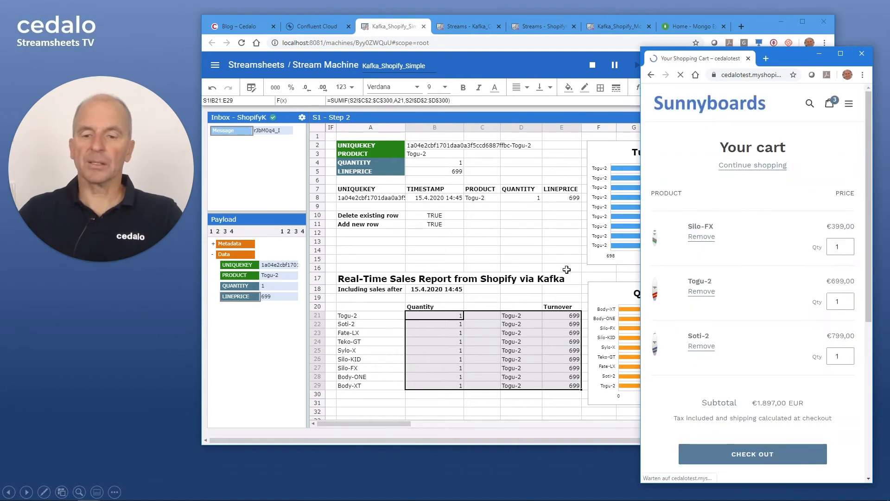
click(848, 244)
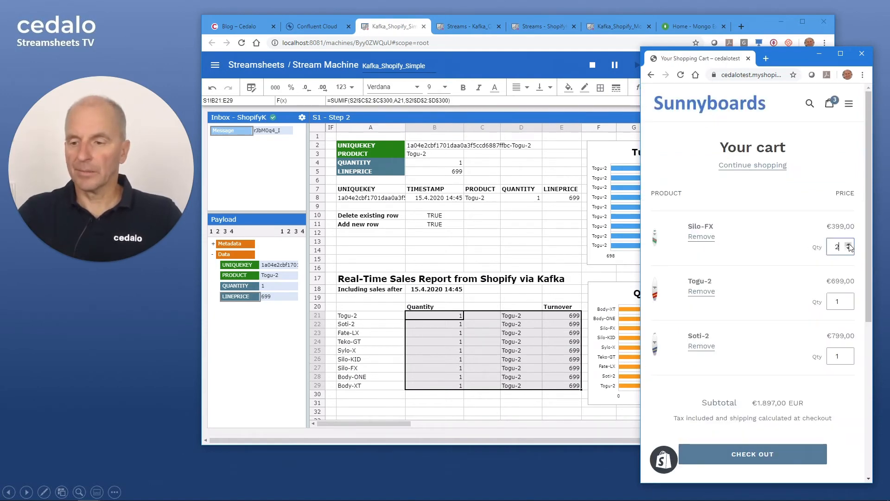
click(849, 300)
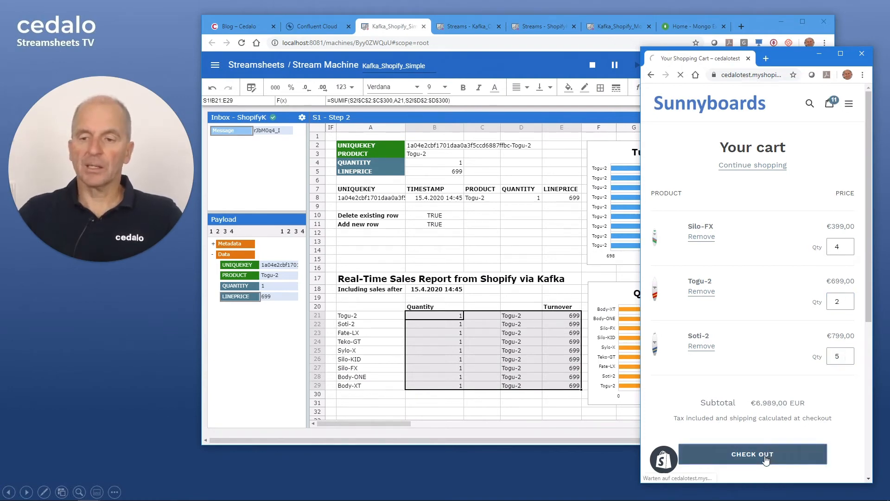
- Check out the €6.989,00 cart, enter card expiry 02 / 22 and submit the payment
click(752, 454)
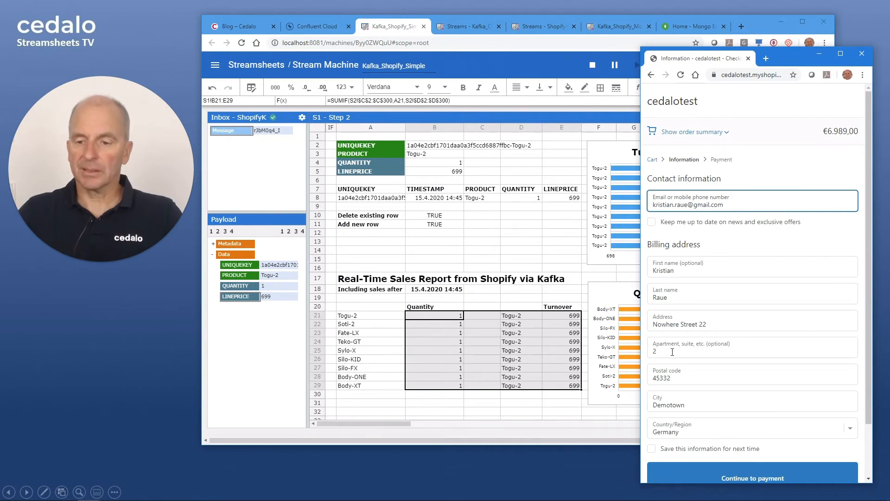
click(651, 449)
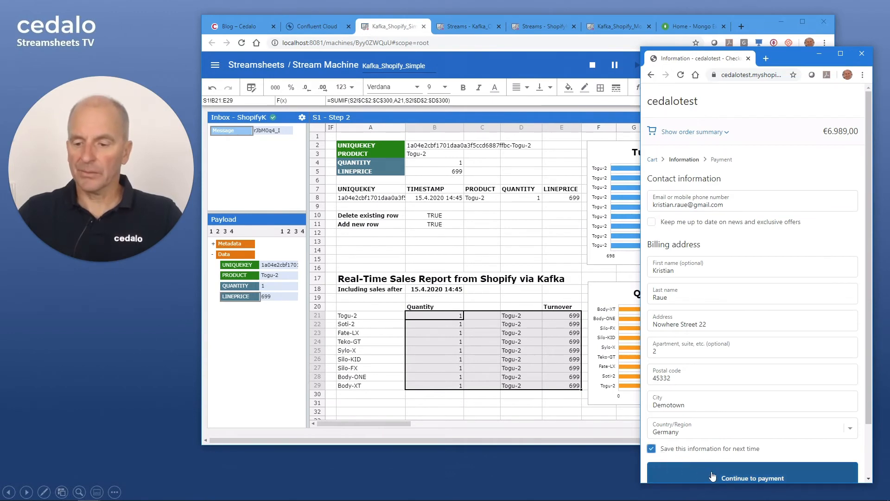
click(752, 477)
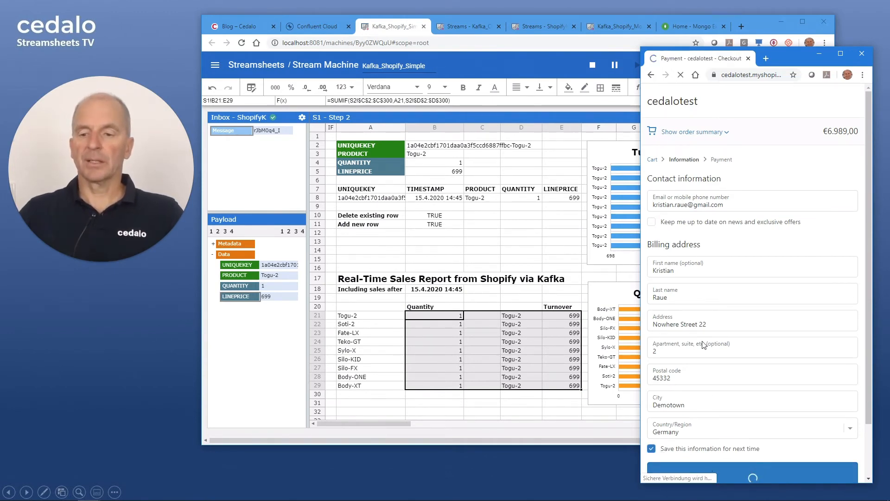
click(752, 474)
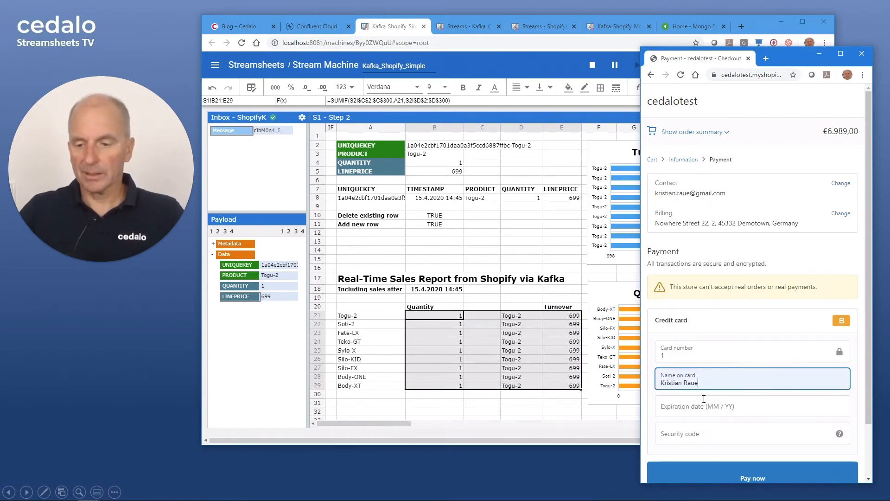
text(02 / 22)
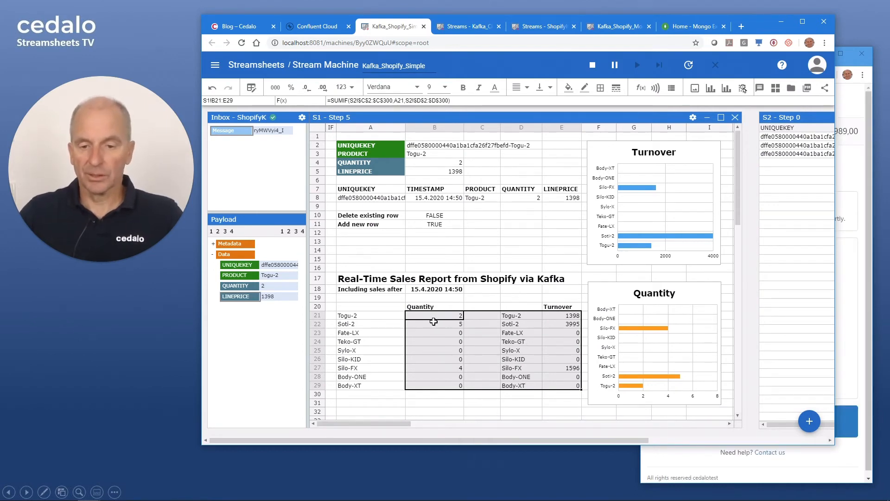
- Move the Turnover chart to the top-left of sheet S1 beside the Quantity chart
click(434, 323)
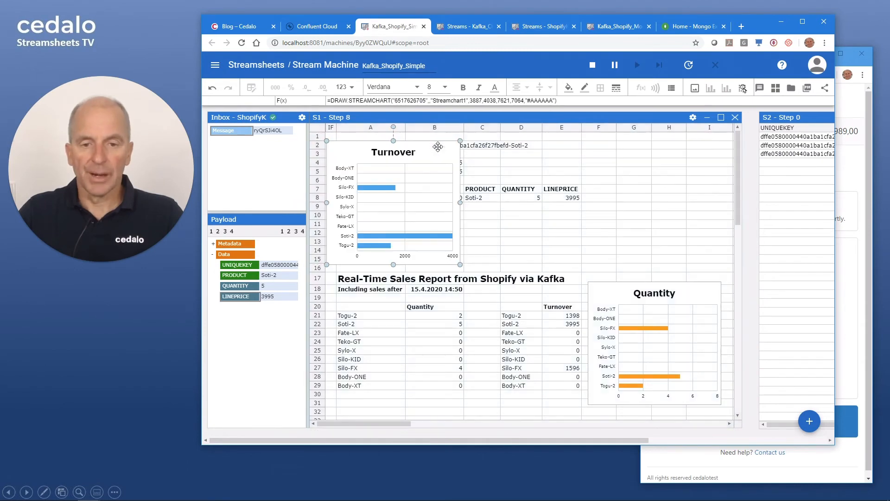
drag(437, 146, 453, 150)
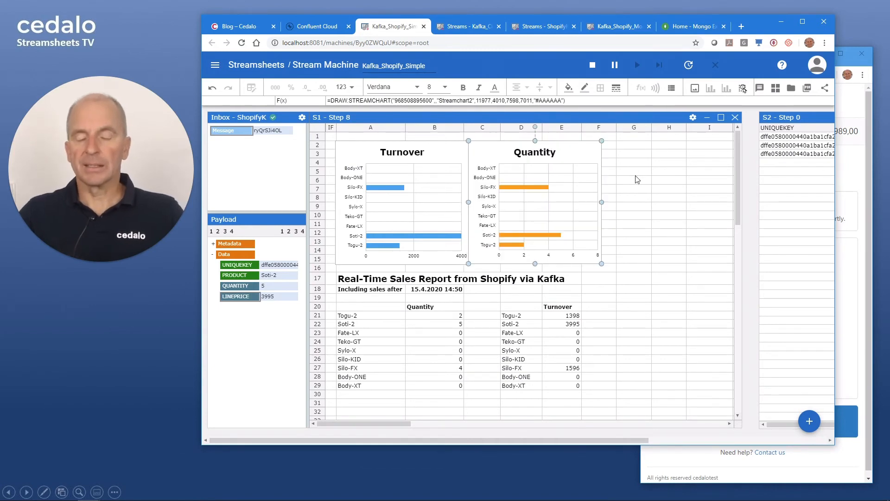
mouse_move(562, 204)
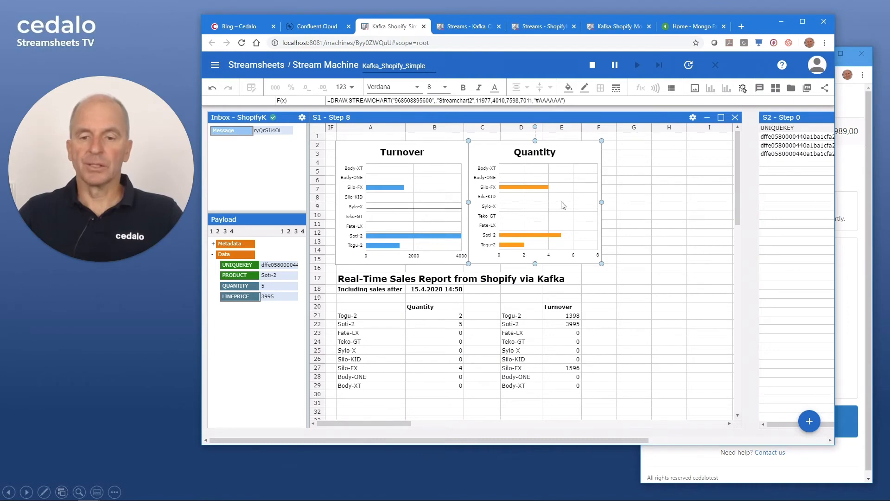
mouse_move(639, 266)
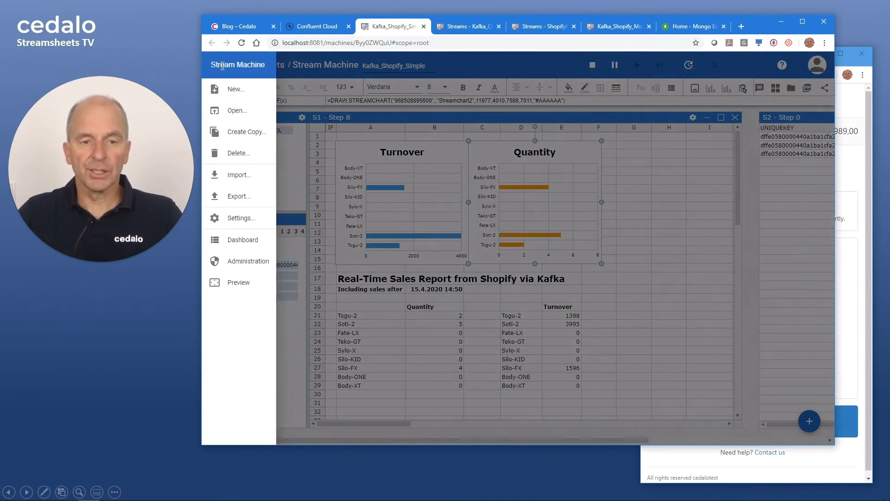
mouse_move(239, 282)
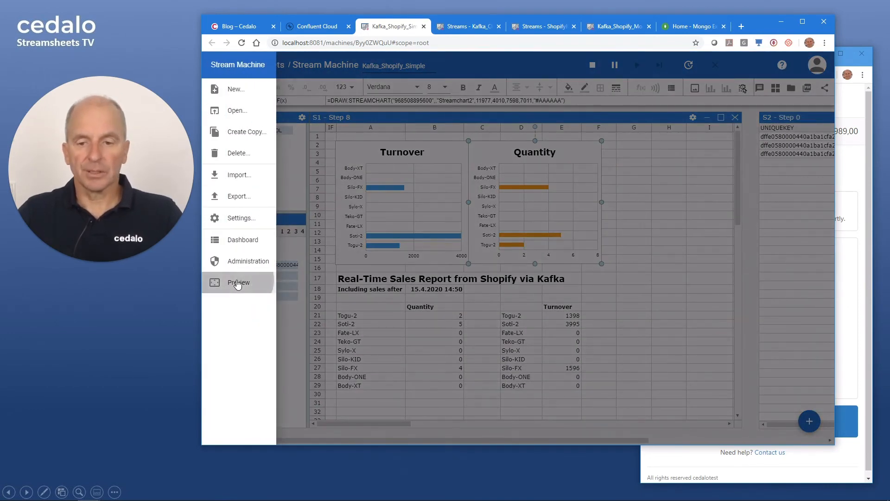
click(239, 282)
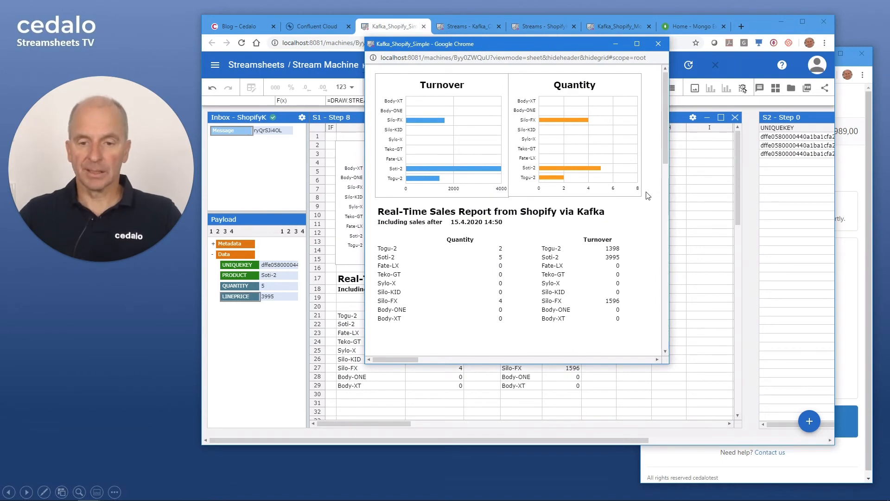
mouse_move(537, 187)
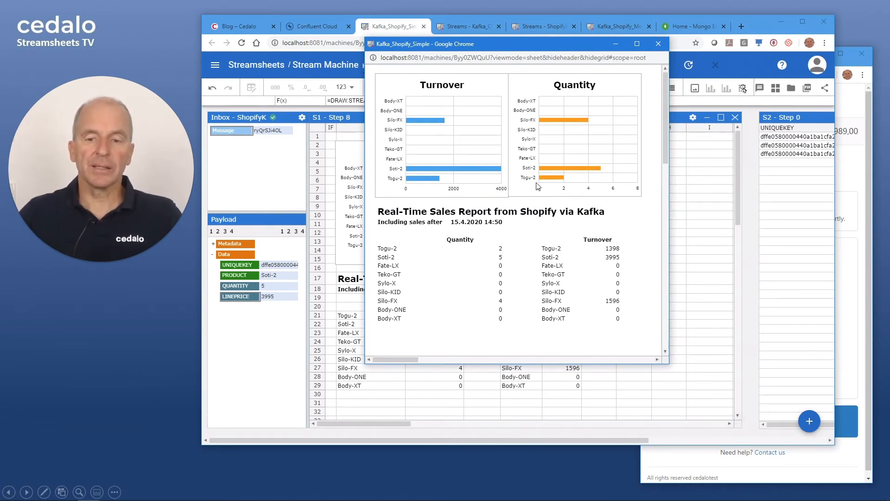
mouse_move(699, 234)
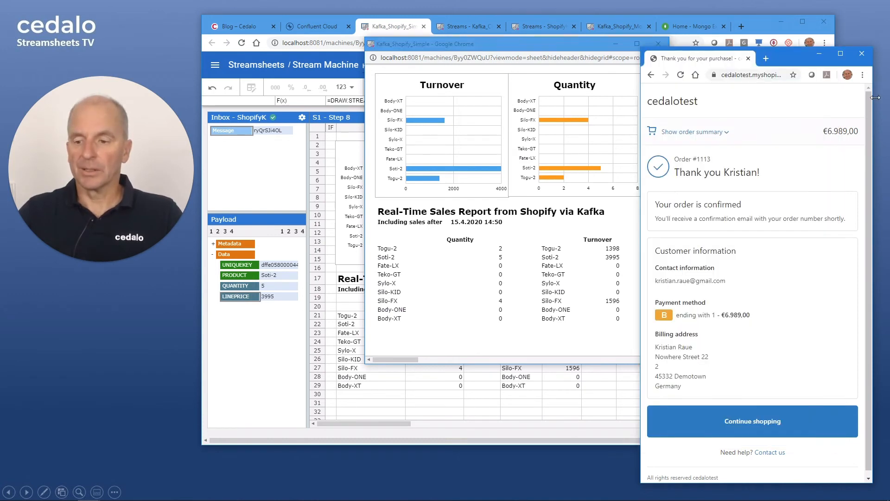
click(752, 421)
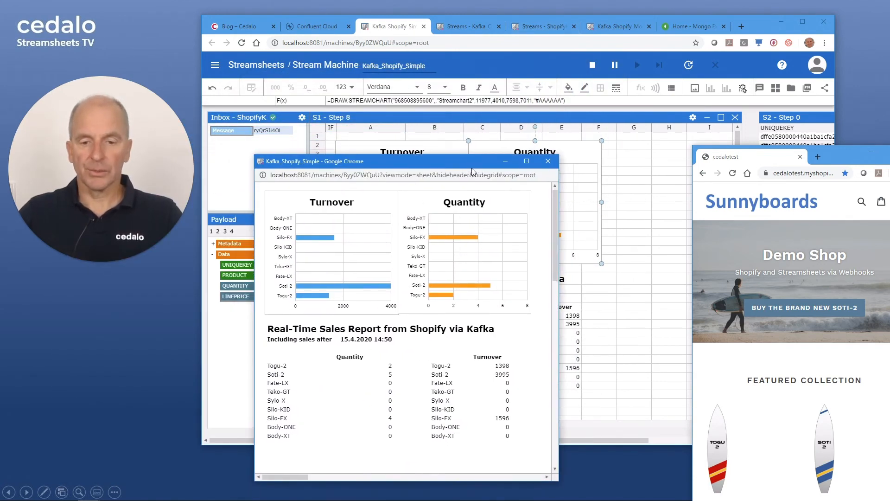
mouse_move(386, 230)
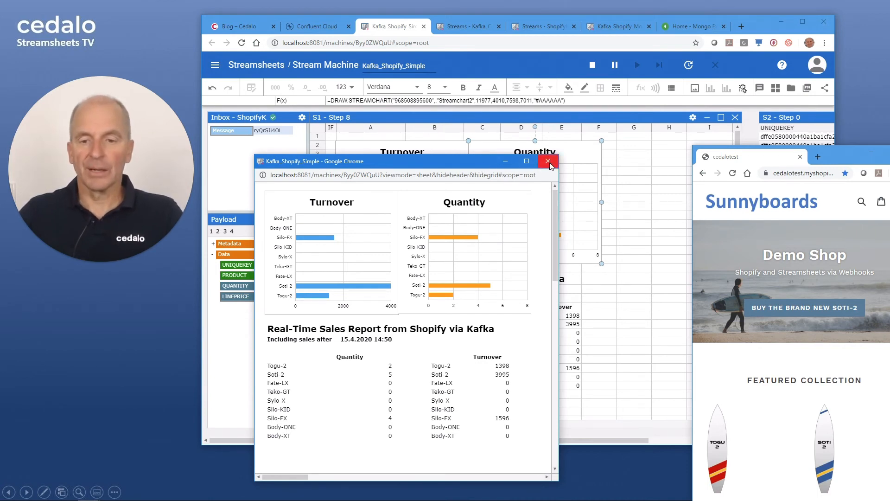
click(548, 161)
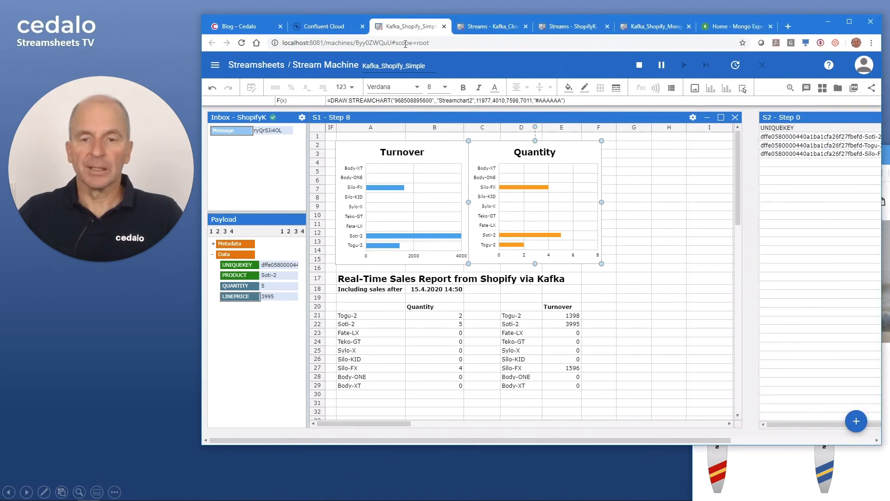
click(818, 137)
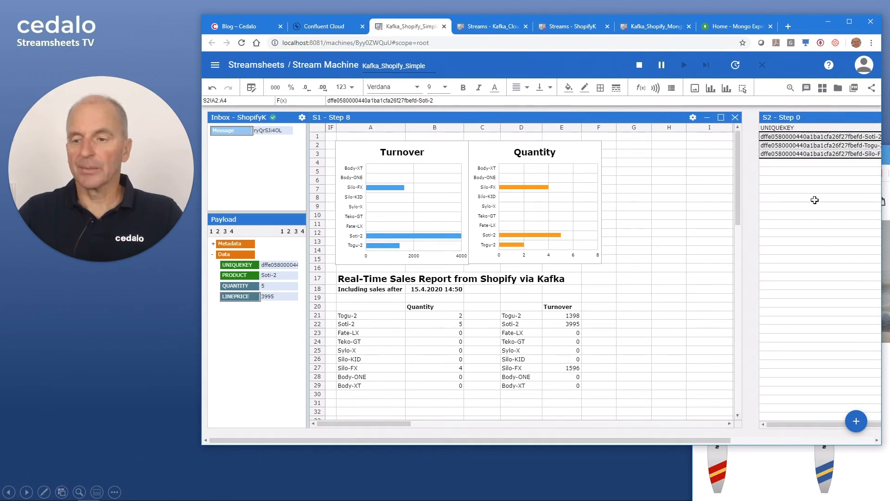
click(818, 239)
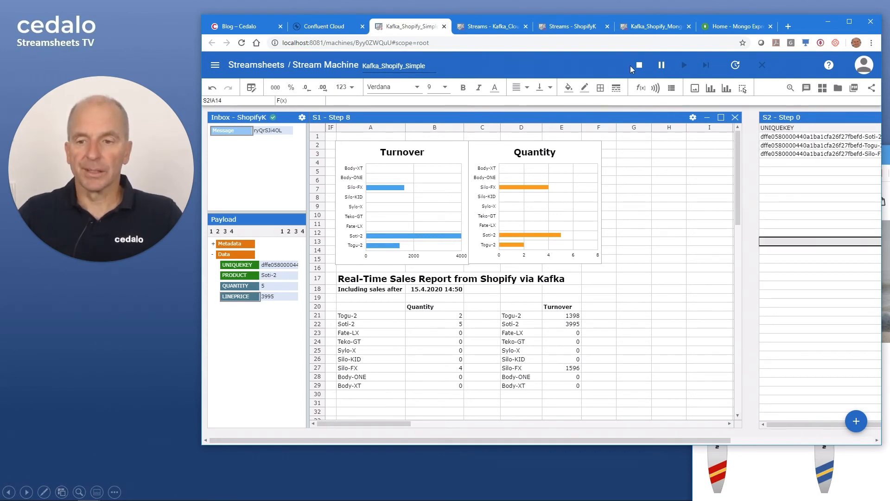
click(653, 26)
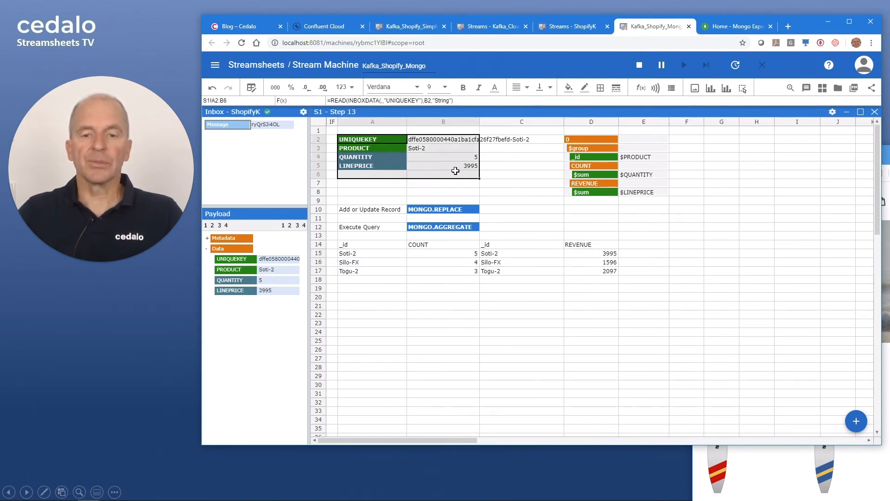
click(443, 157)
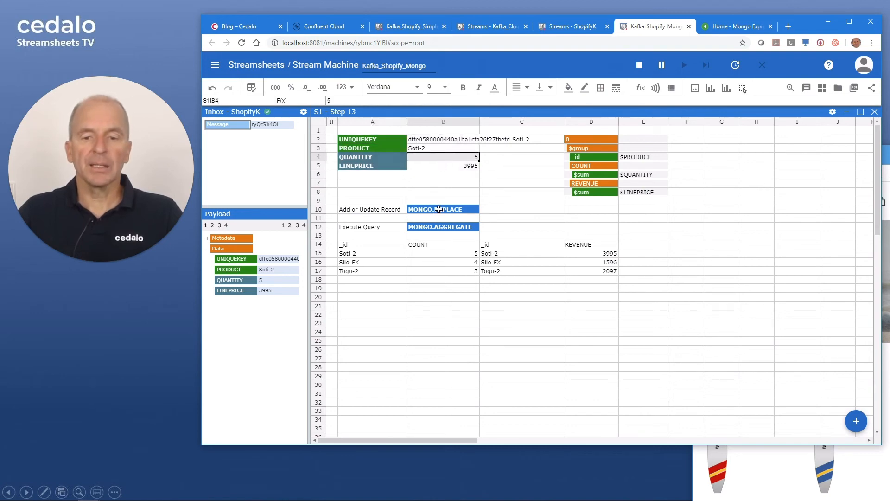
click(444, 208)
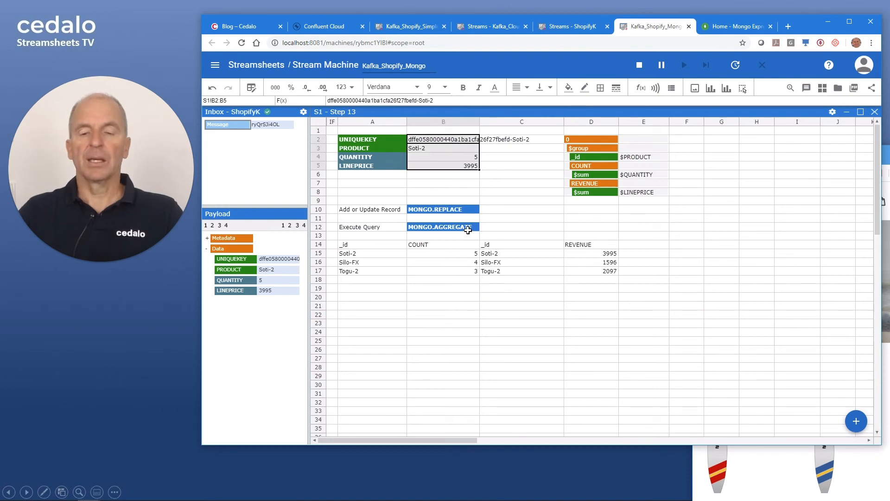
click(442, 226)
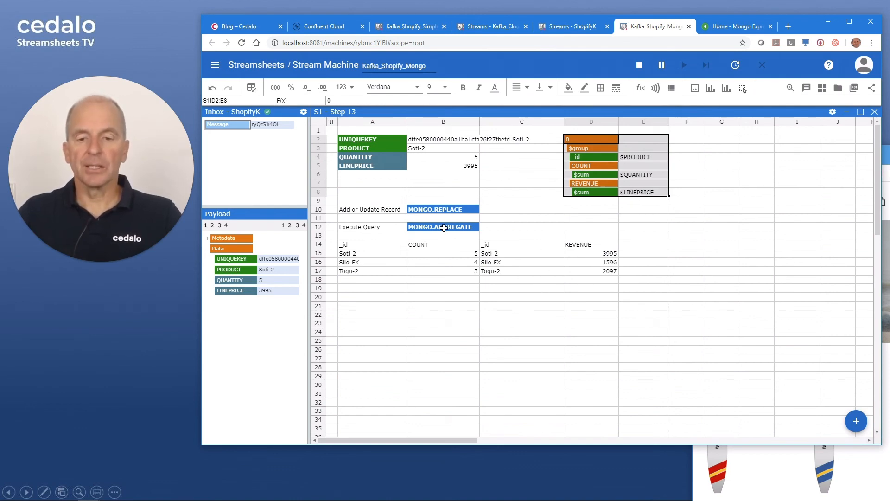
click(443, 227)
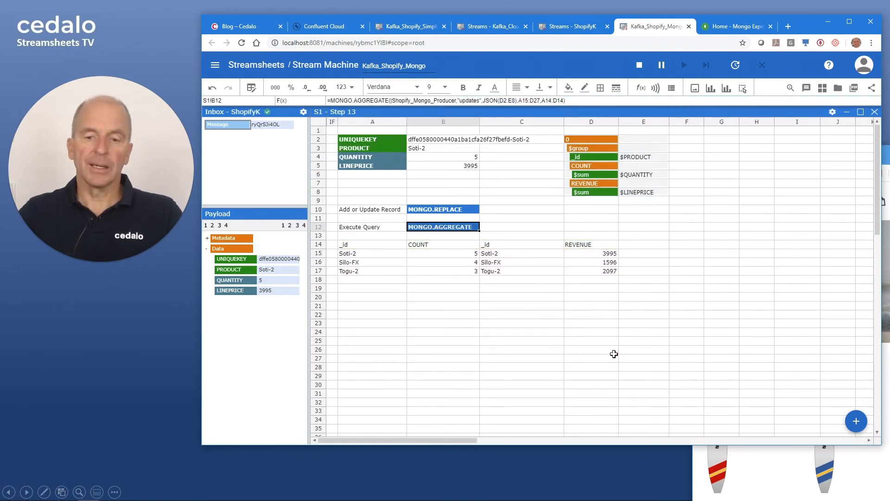
mouse_move(718, 234)
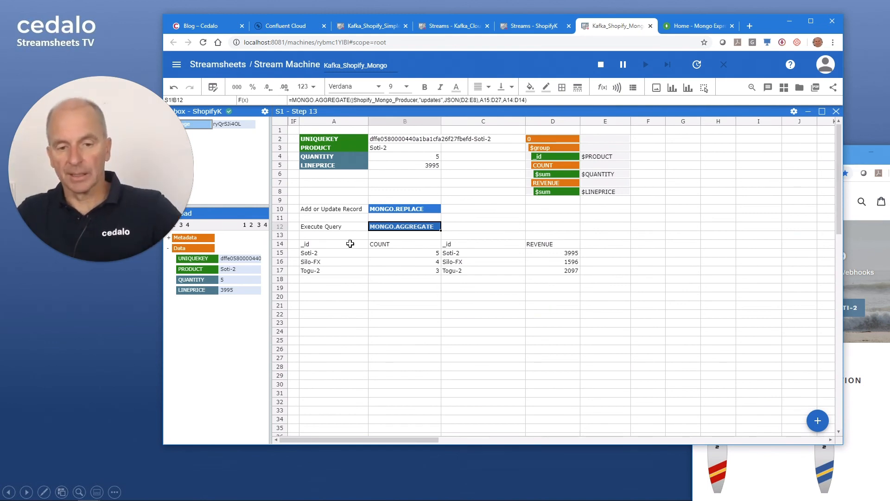
- Insert a bar chart of COUNT per product from A14:B17 on the MongoDB sheet
click(333, 244)
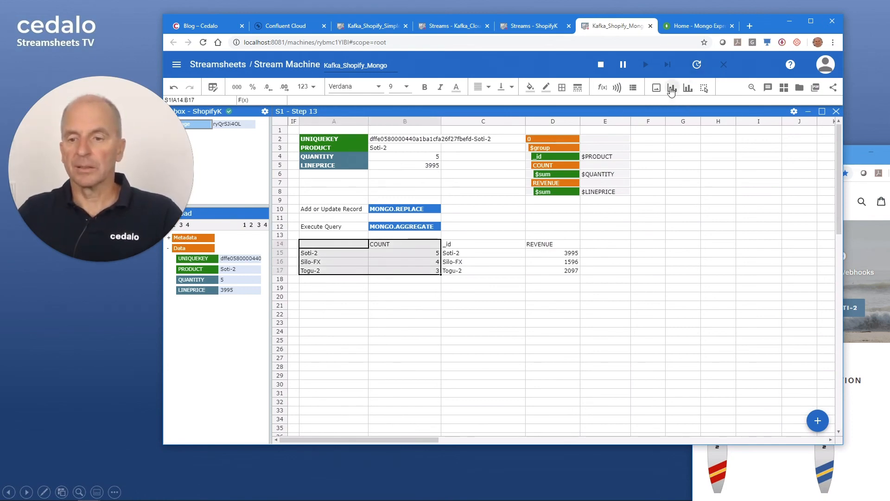
click(671, 88)
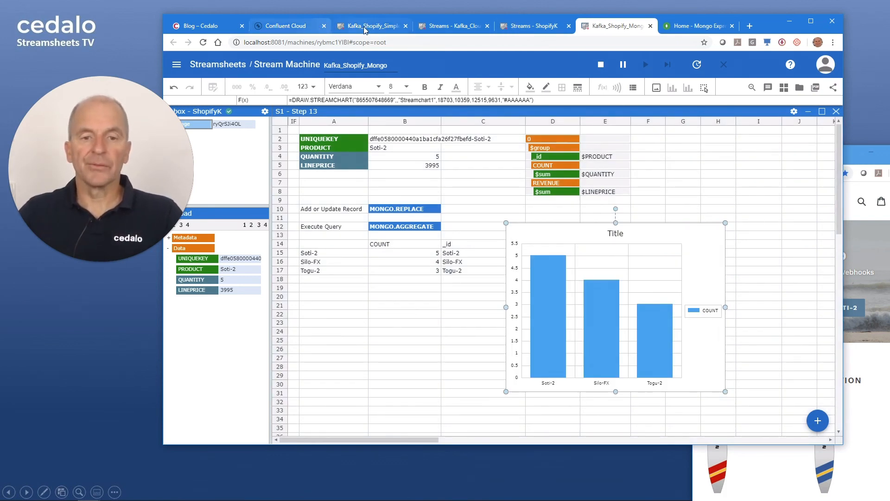
click(369, 26)
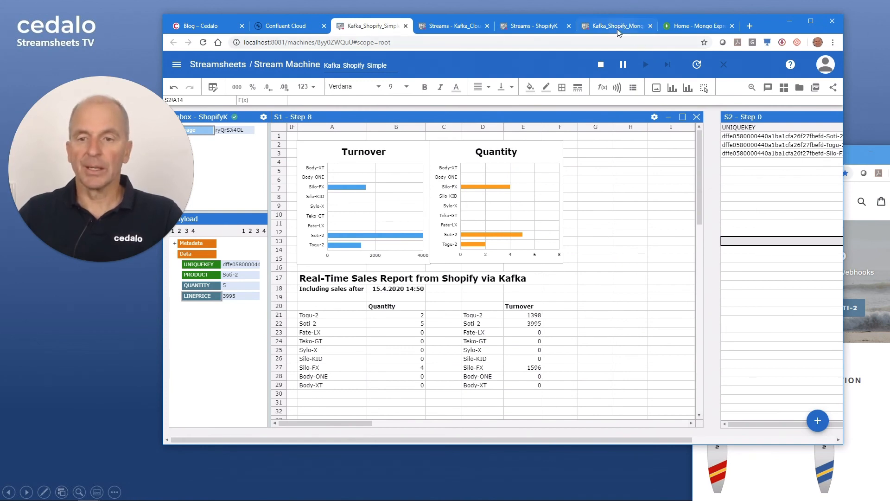
mouse_move(616, 26)
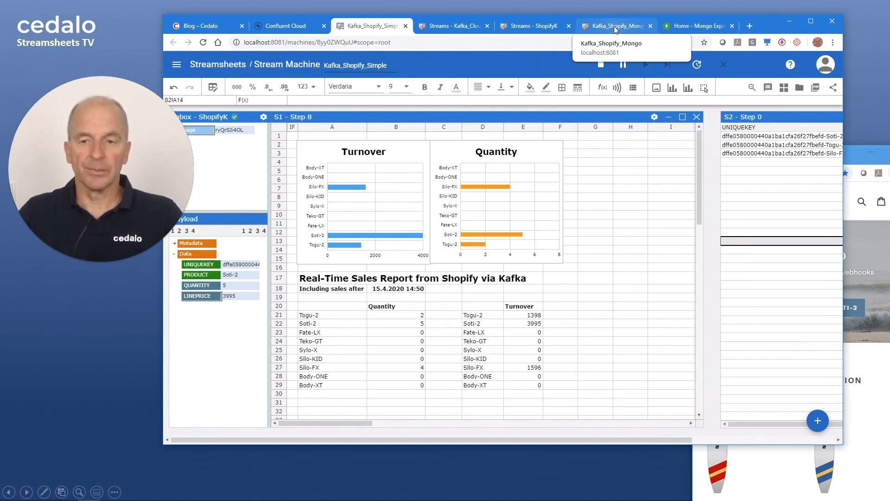
- Review the MONGO.AGGREGATE query cell in Kafka_Shopify_Mongo and return to the Kafka_Shopify_Simple dashboard
click(613, 26)
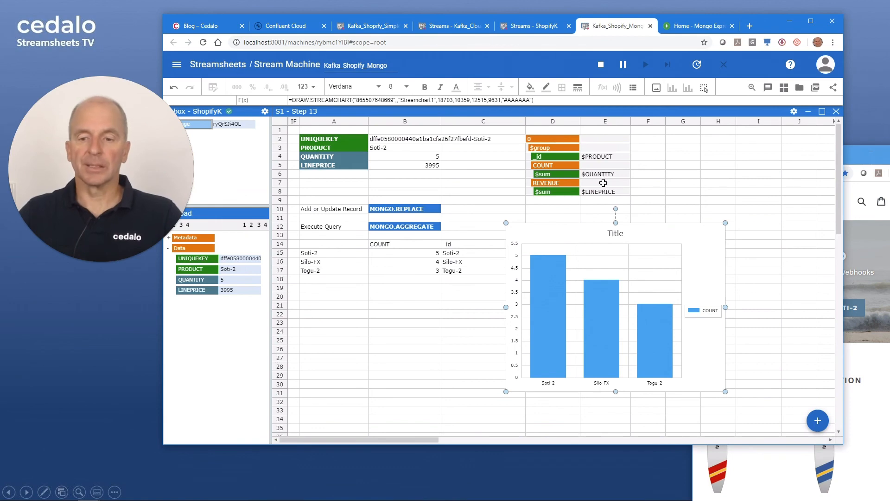
mouse_move(538, 209)
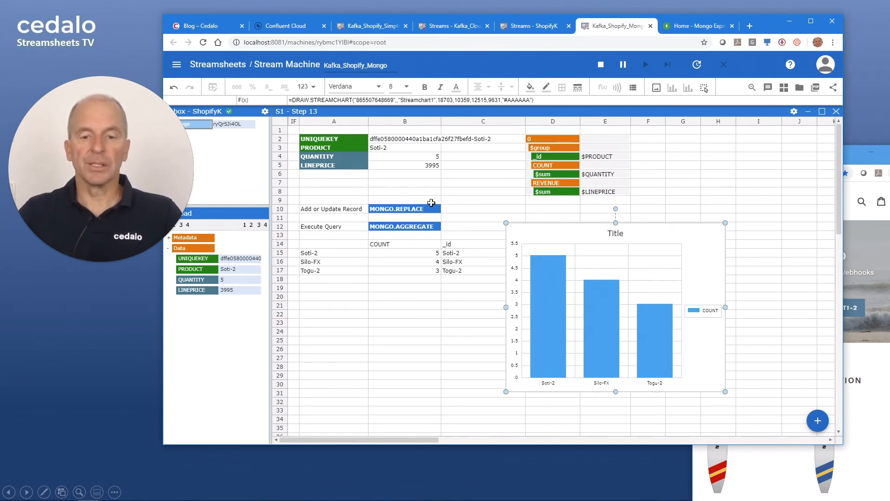
click(403, 226)
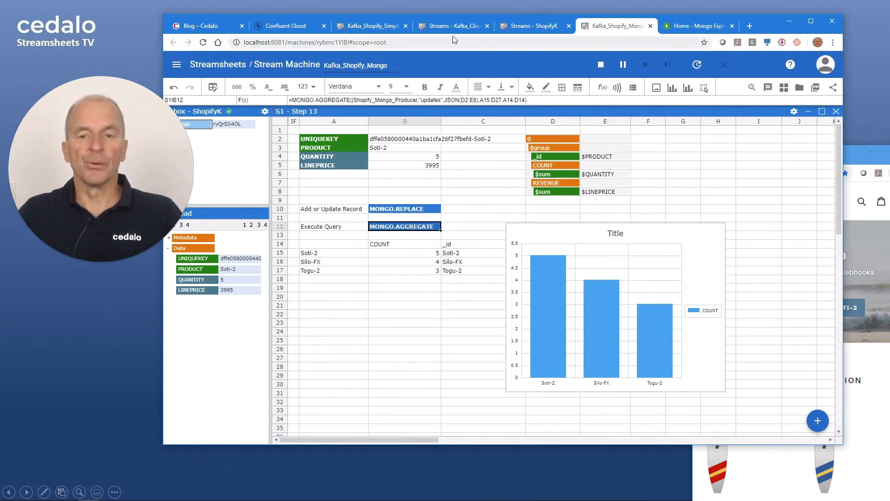
mouse_move(371, 26)
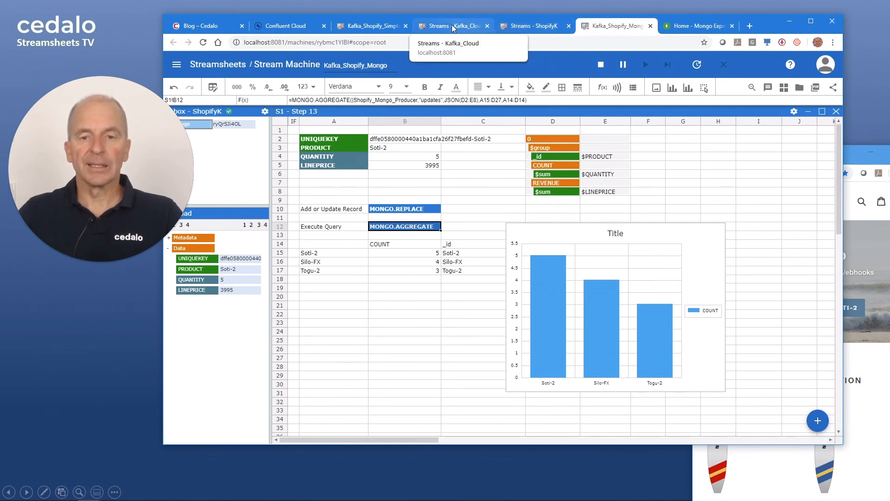
click(369, 26)
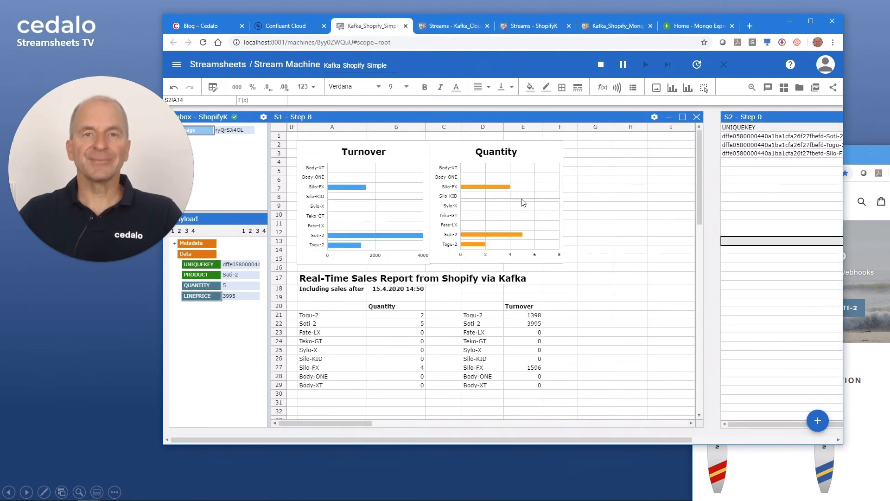